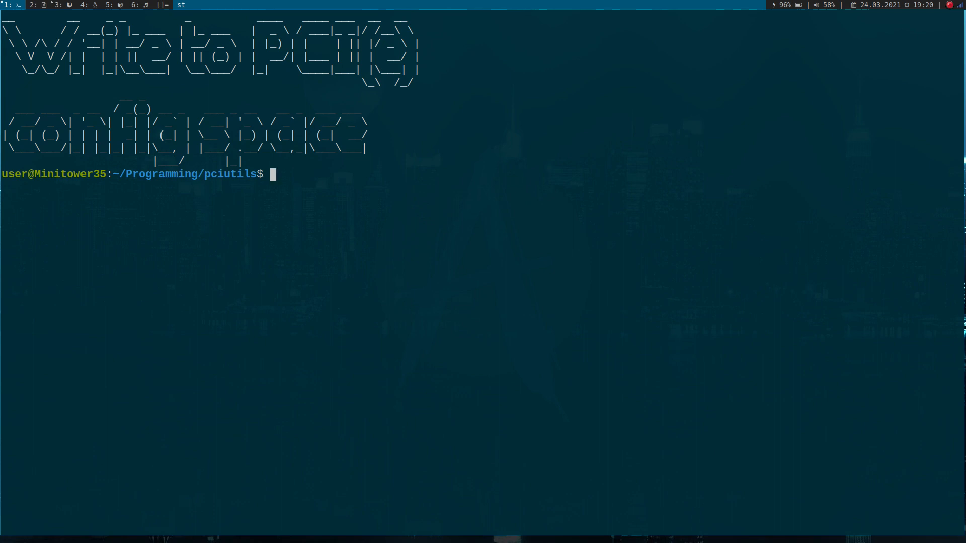
mouse_move(596, 148)
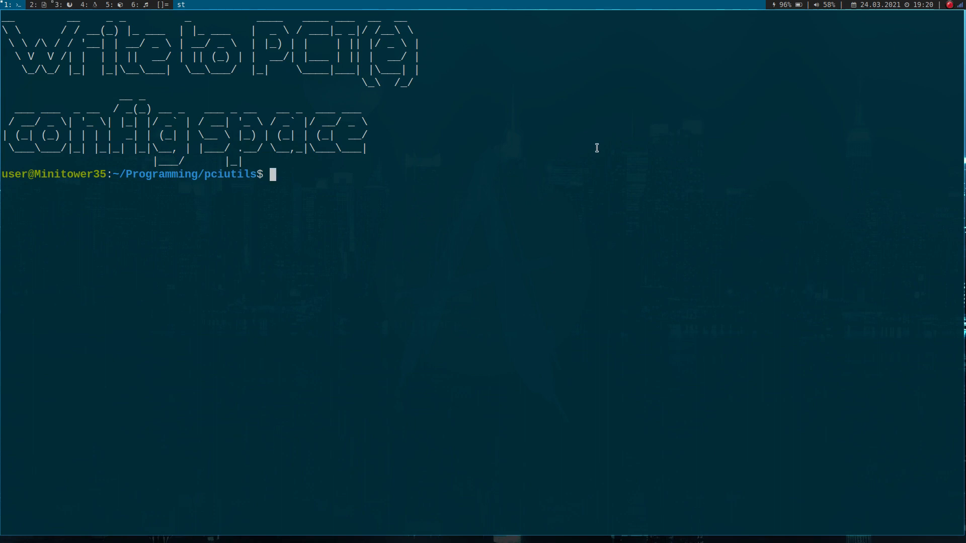
mouse_move(53, 199)
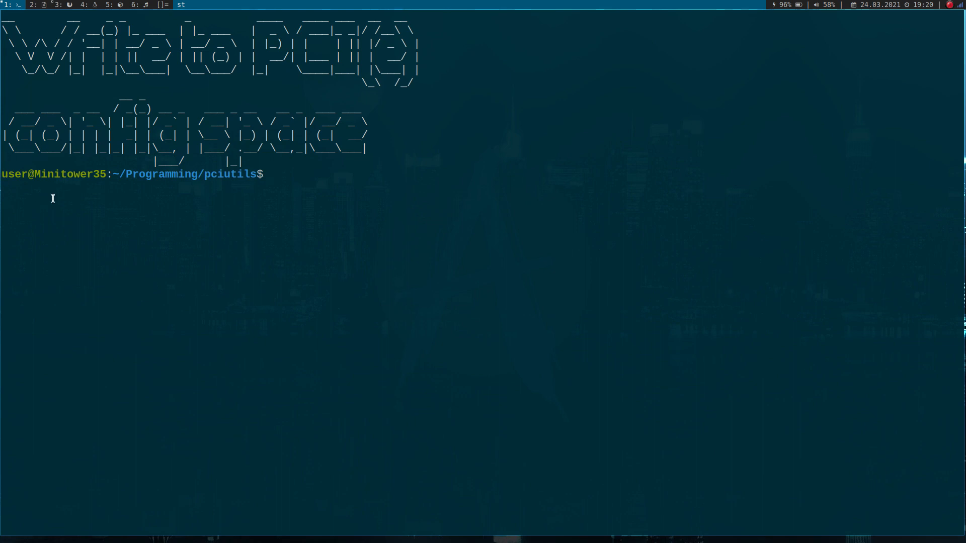
mouse_move(56, 155)
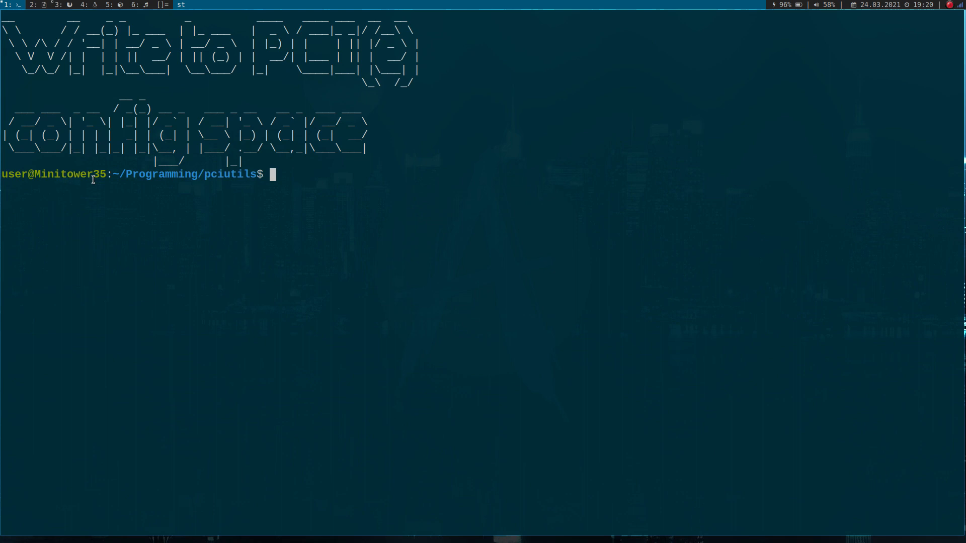
mouse_move(97, 196)
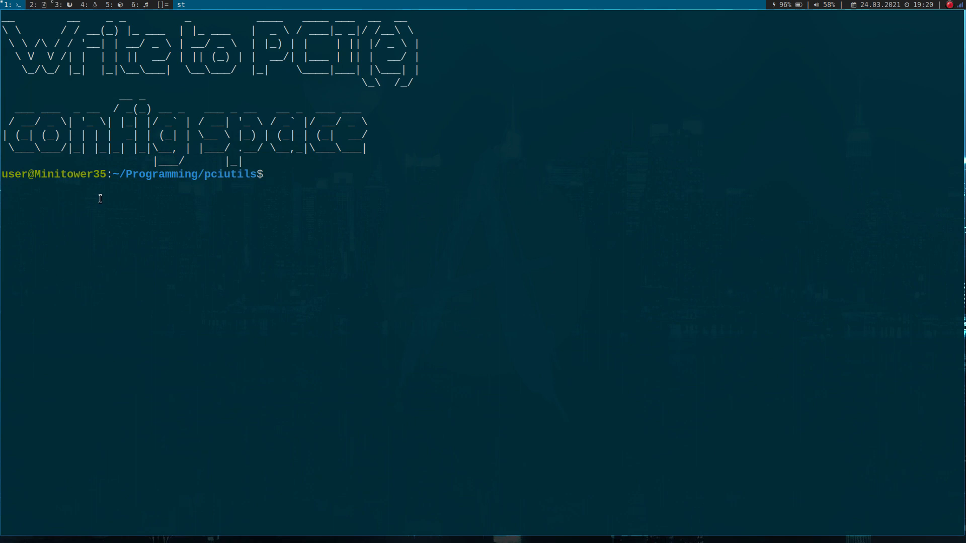
mouse_move(121, 207)
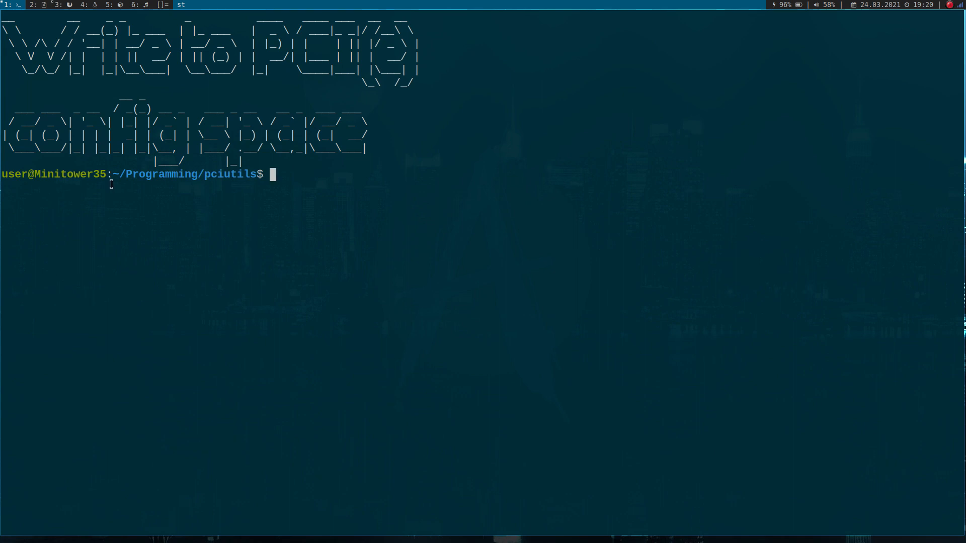
mouse_move(147, 216)
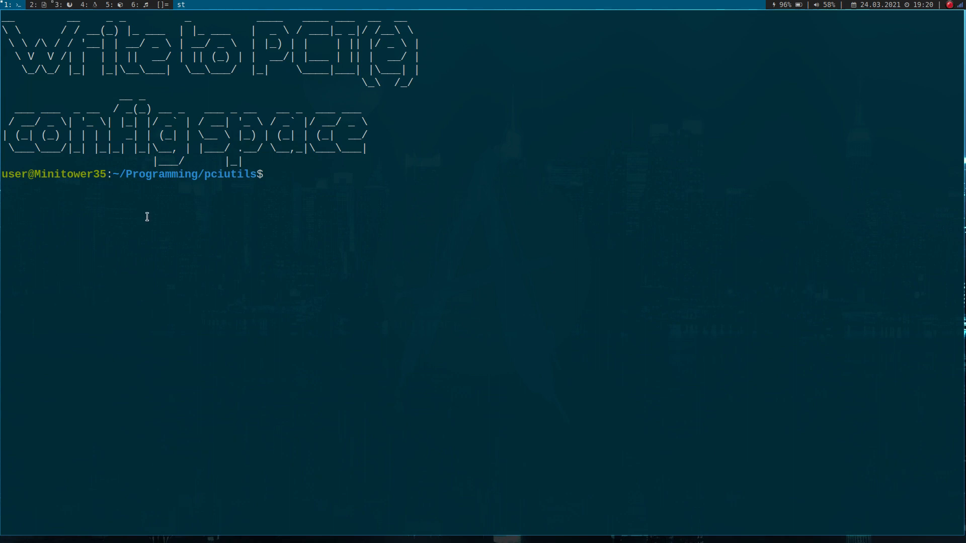
mouse_move(172, 223)
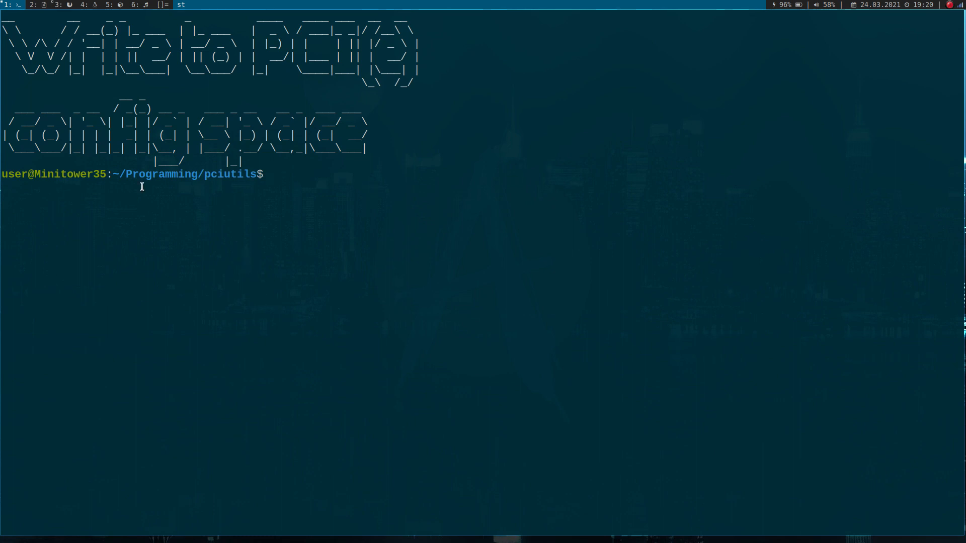
mouse_move(258, 174)
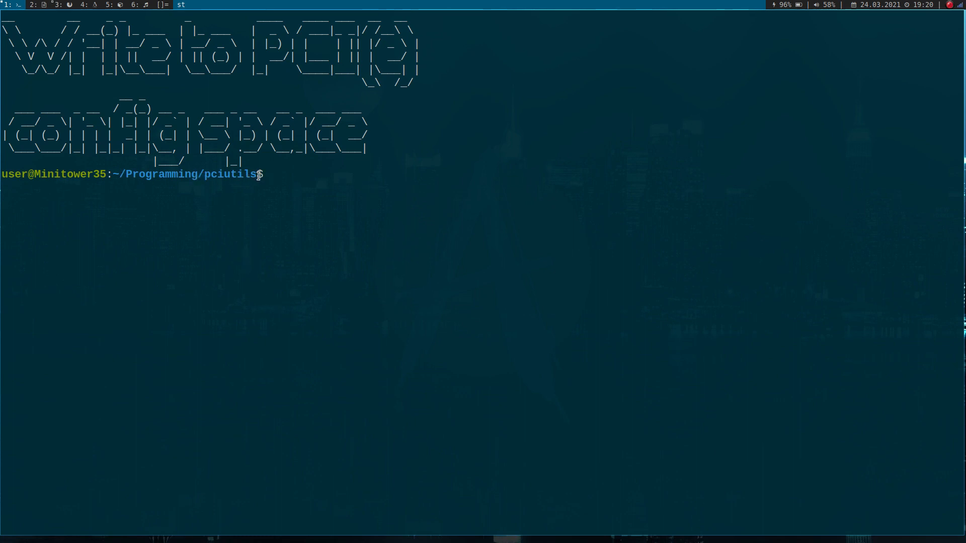
Select the pcibars.c file name in the pciutils listing.
double_click(232, 174)
text(ls)
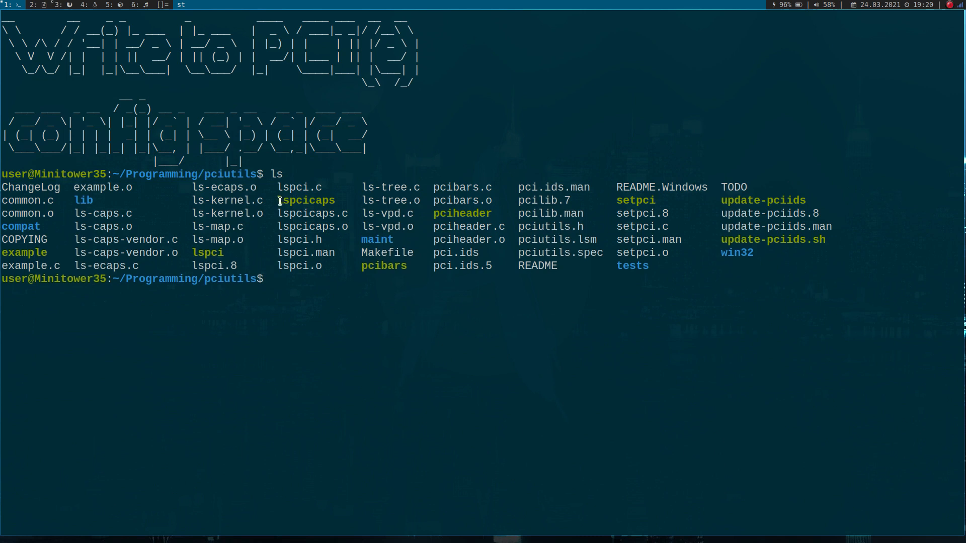
double_click(306, 200)
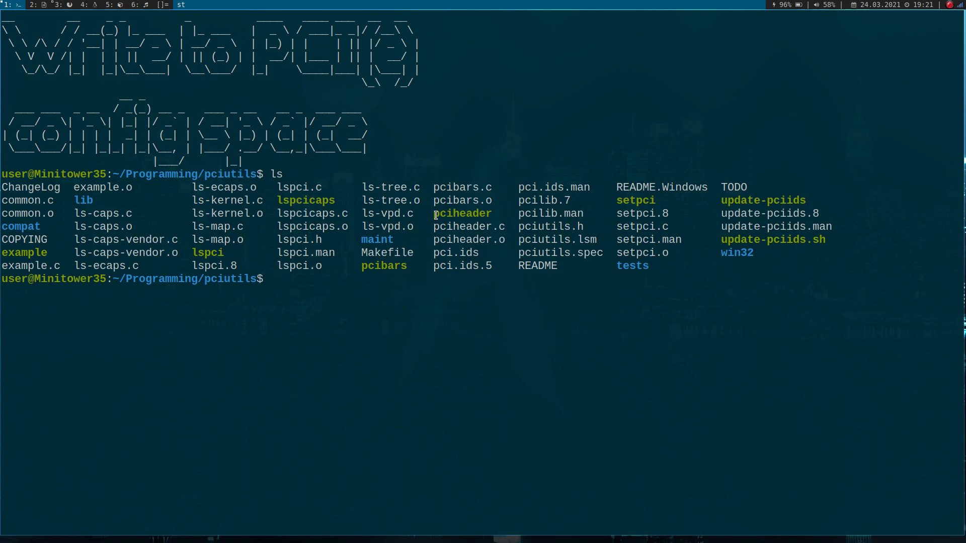
double_click(462, 214)
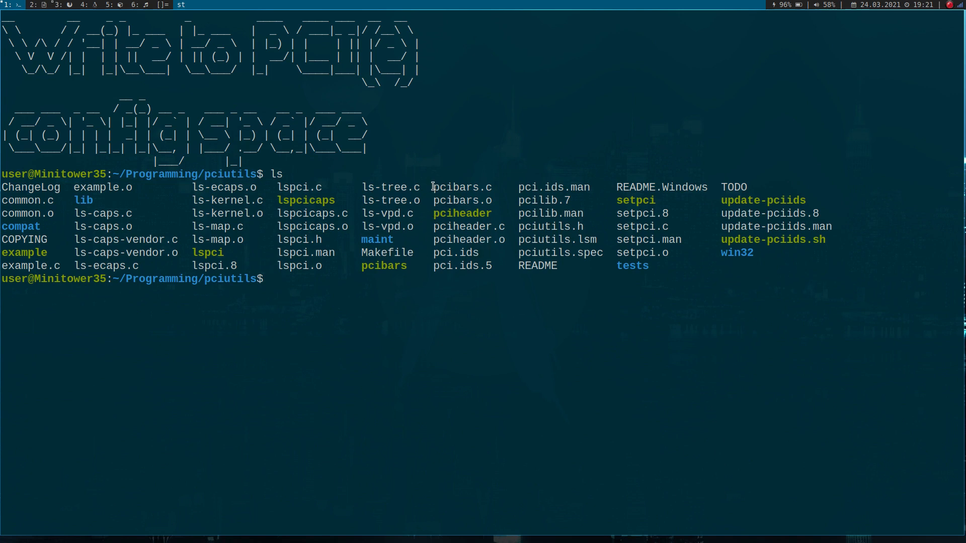
double_click(461, 187)
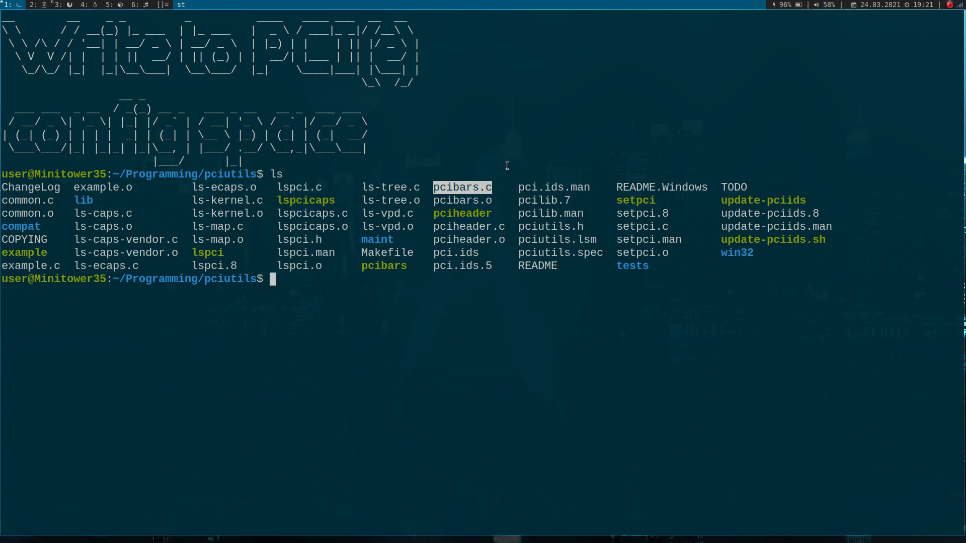
mouse_move(523, 224)
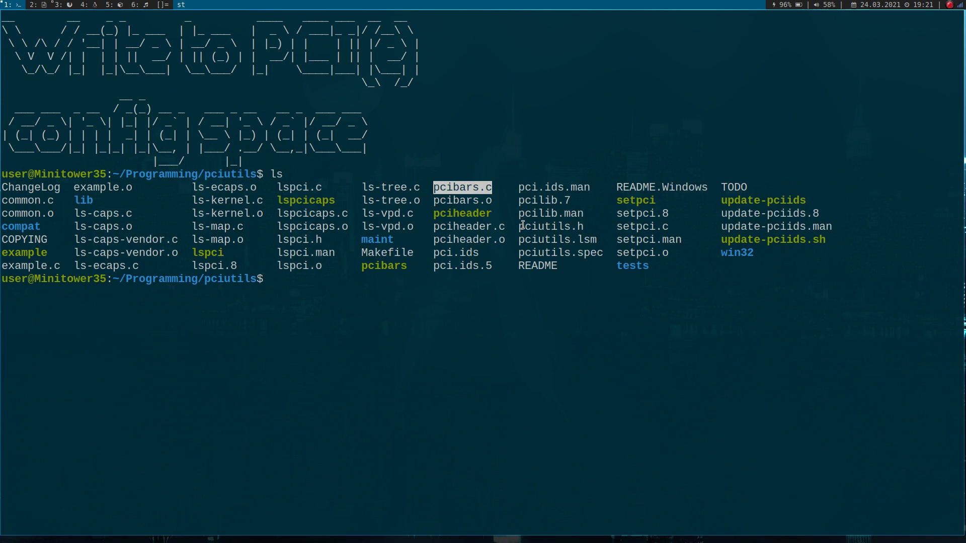
mouse_move(578, 339)
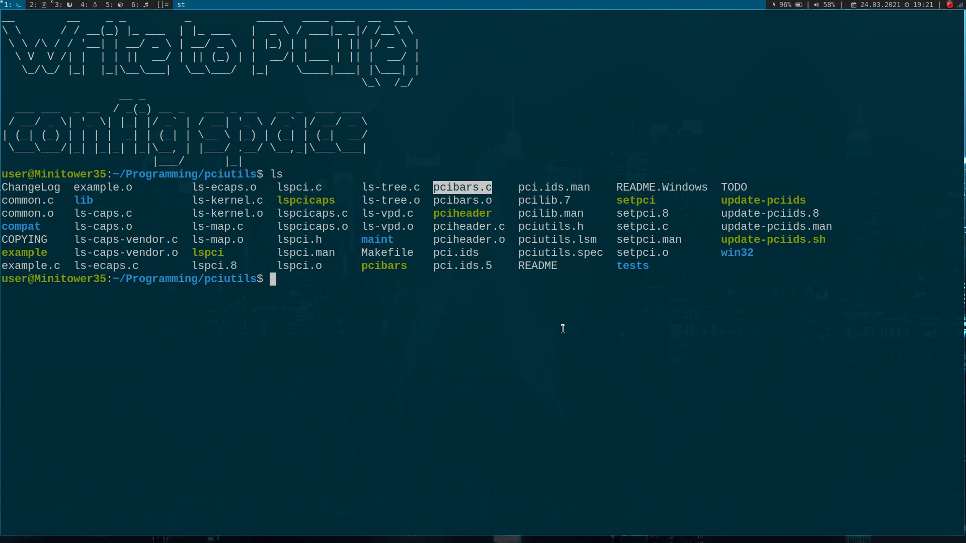
mouse_move(482, 257)
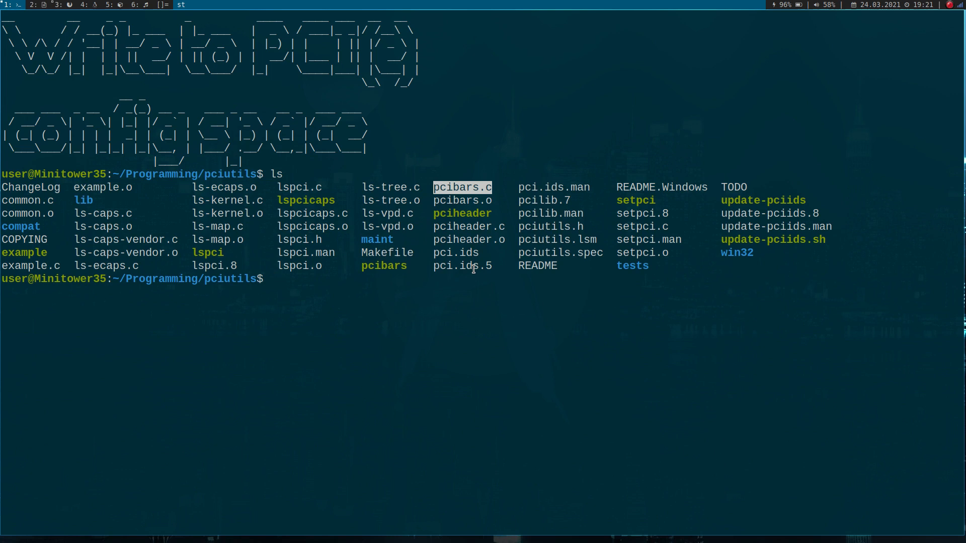
Open pcibars.c in Vim and jump to the top of the file.
text(vim pc)
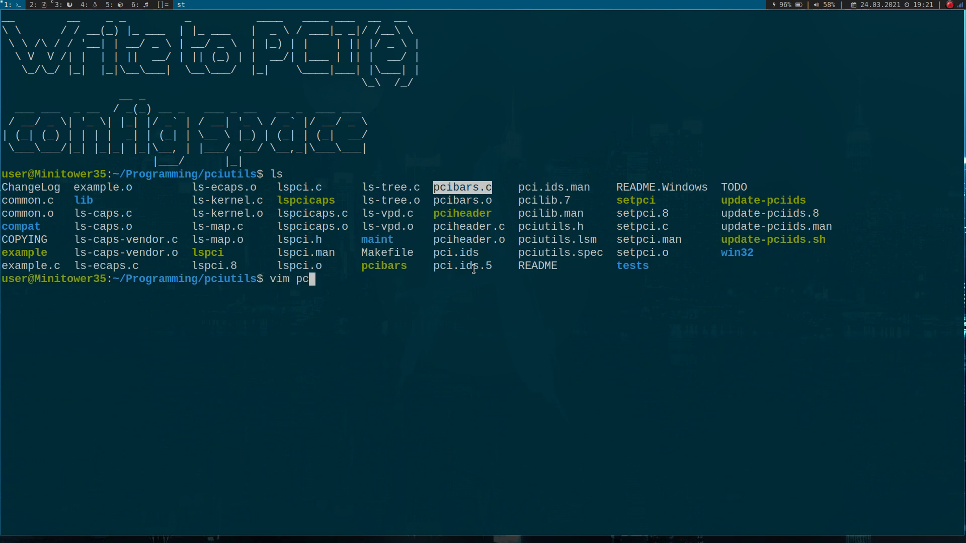
text(ibars)
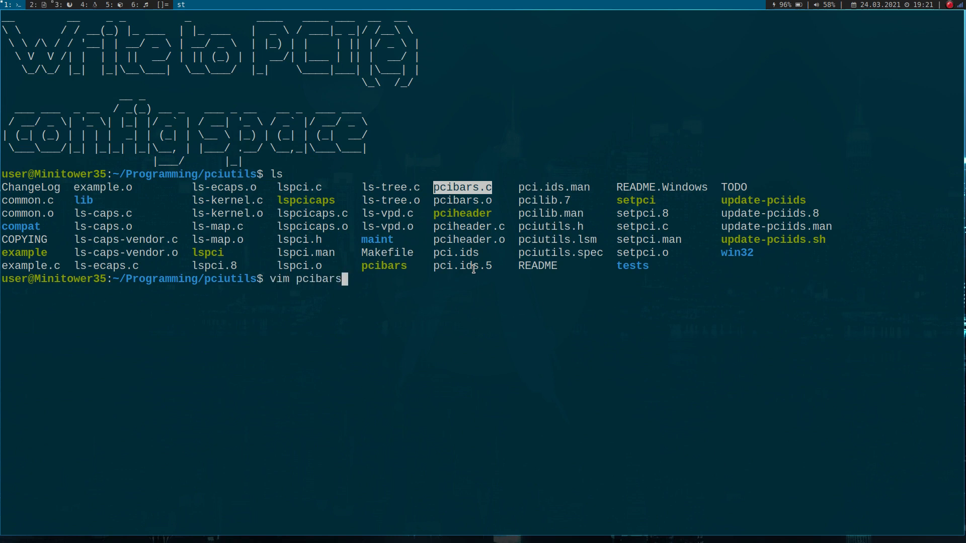
key(Return)
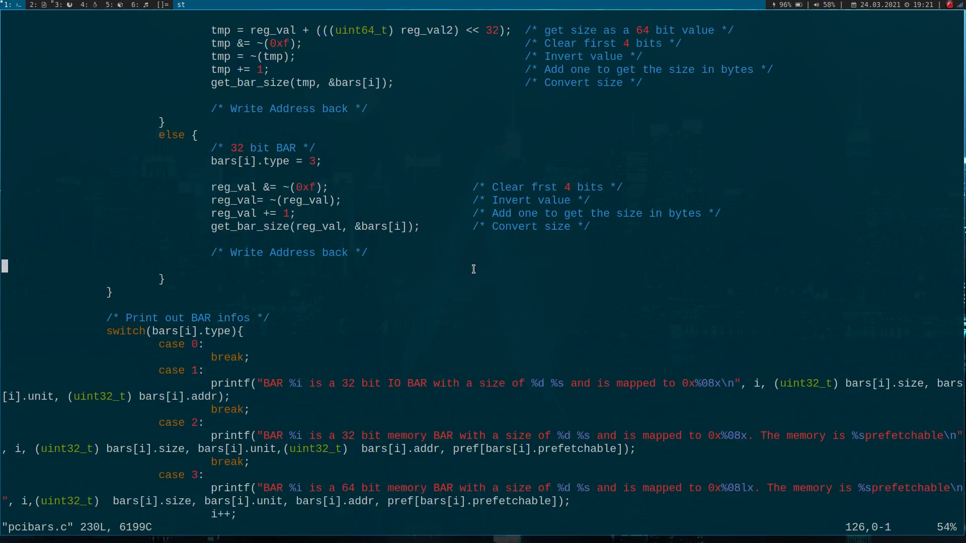
key(gg)
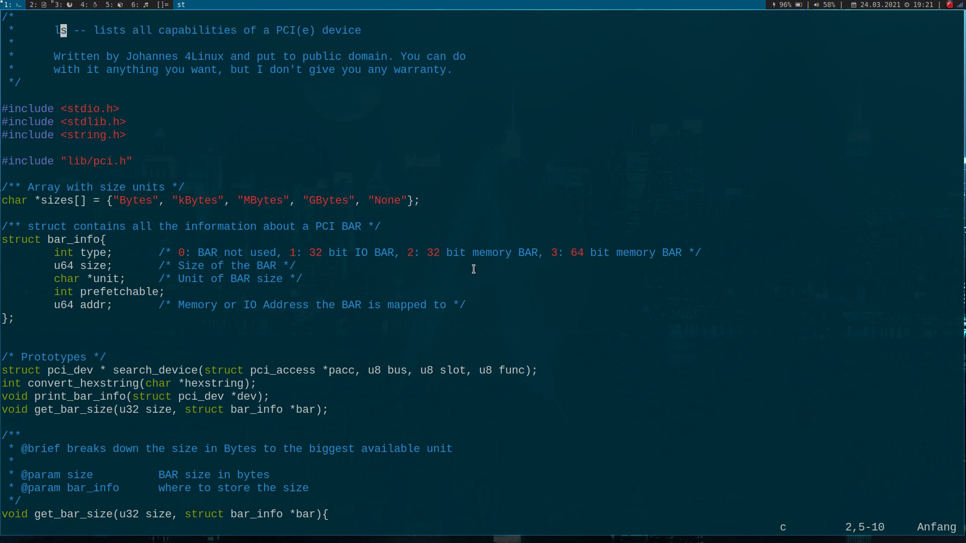
Rewrite the header comment as 'pcibars - Programm to get informations about the PCI BARs of a'.
text(pciba)
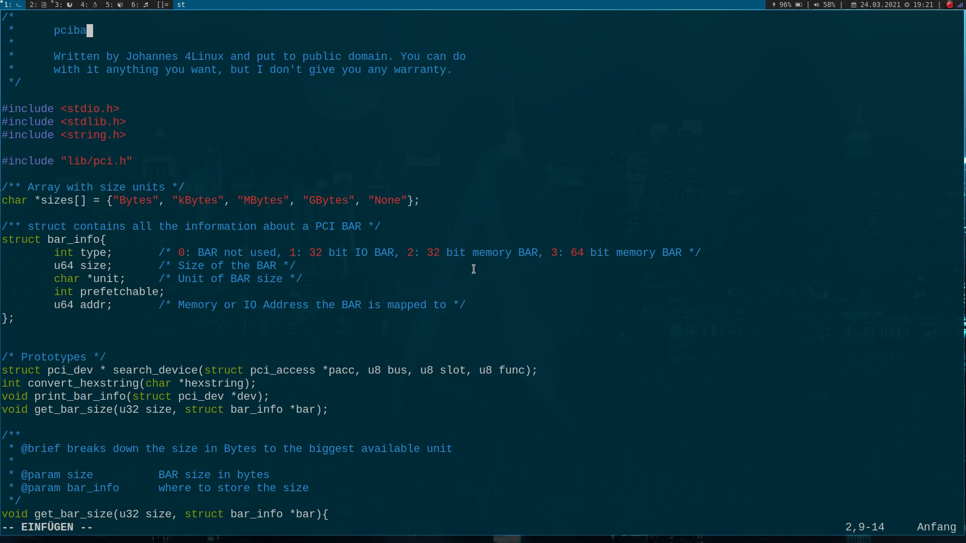
text(rs - Progr)
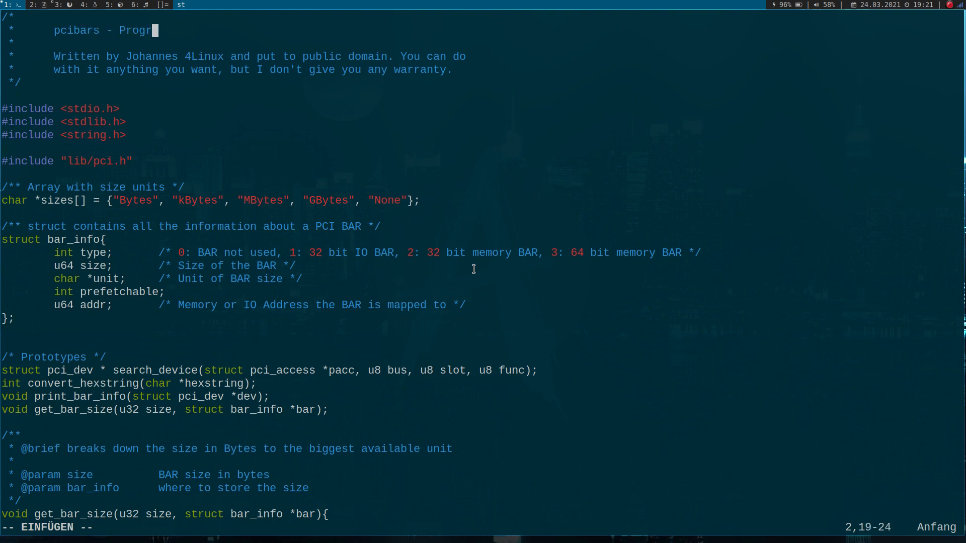
text(amm to get i)
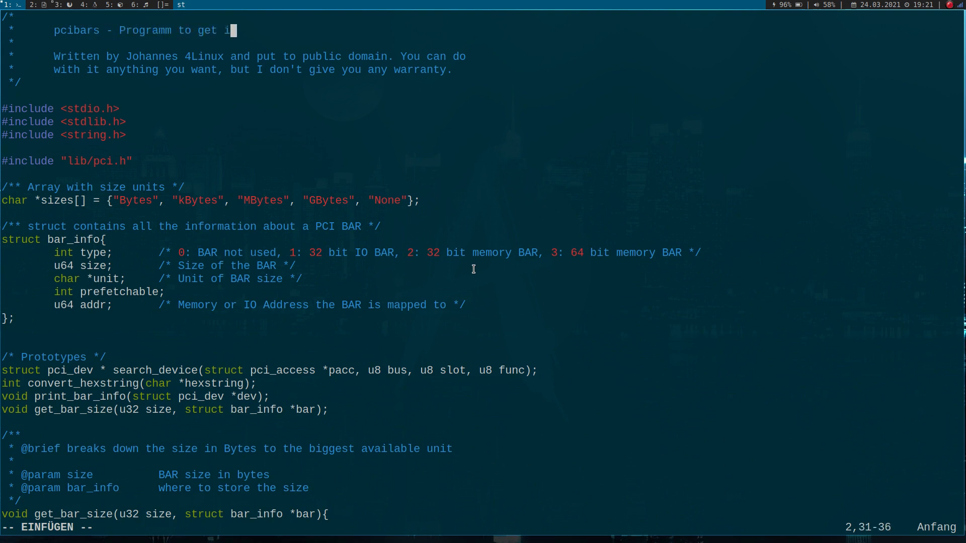
text(nformations abou)
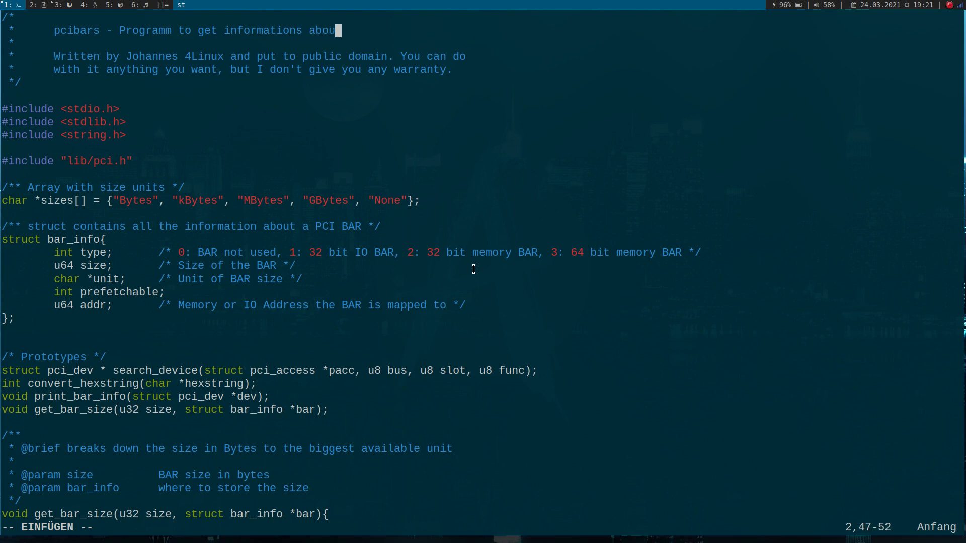
text(the PCI)
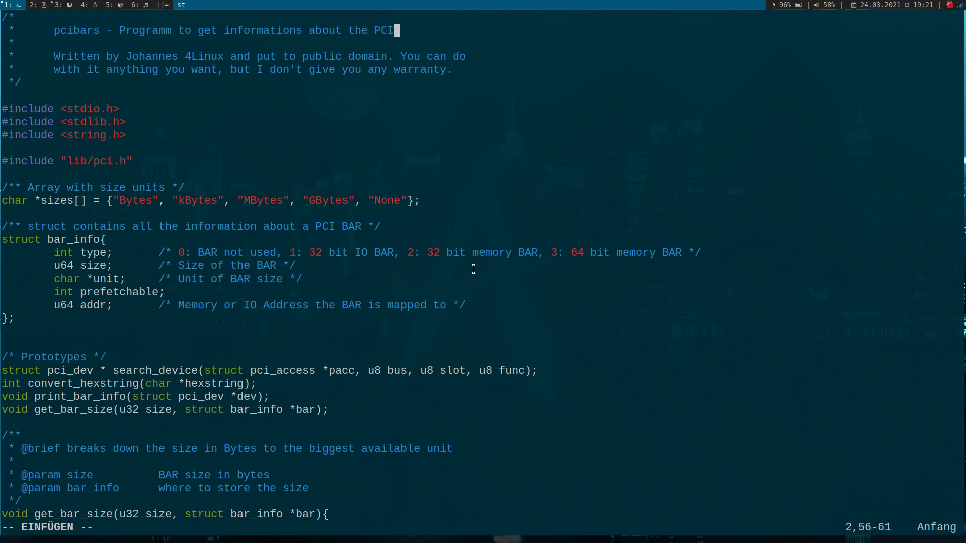
text(ARs)
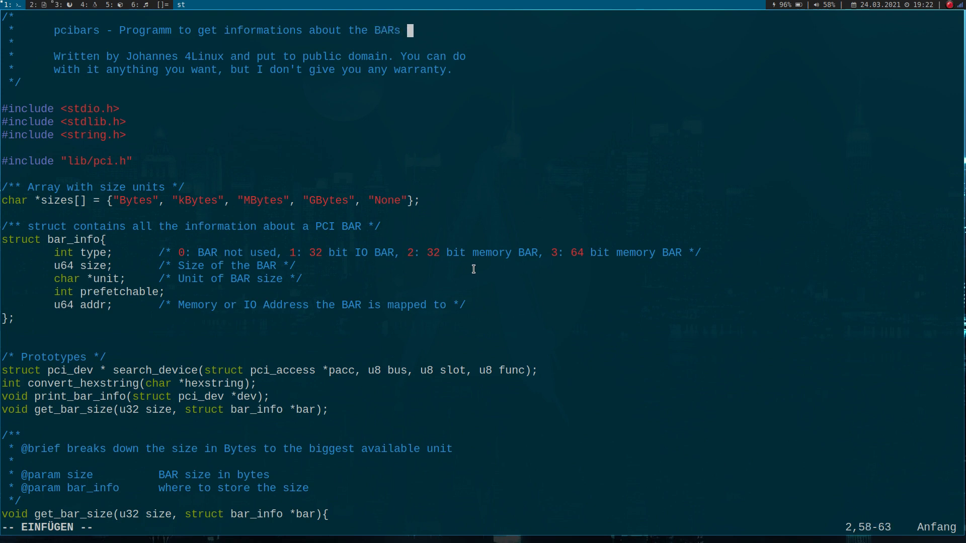
text(of a)
click(414, 527)
text(/main)
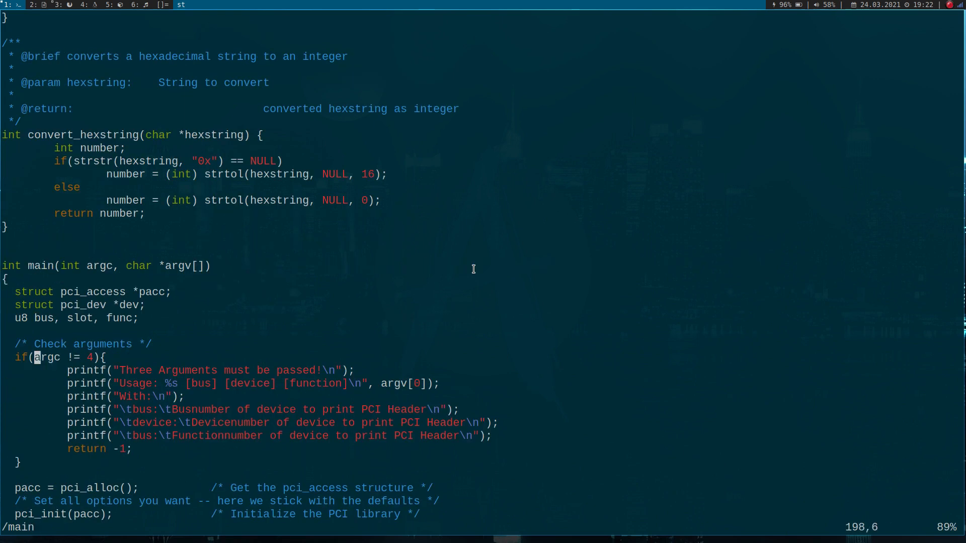
key(j)
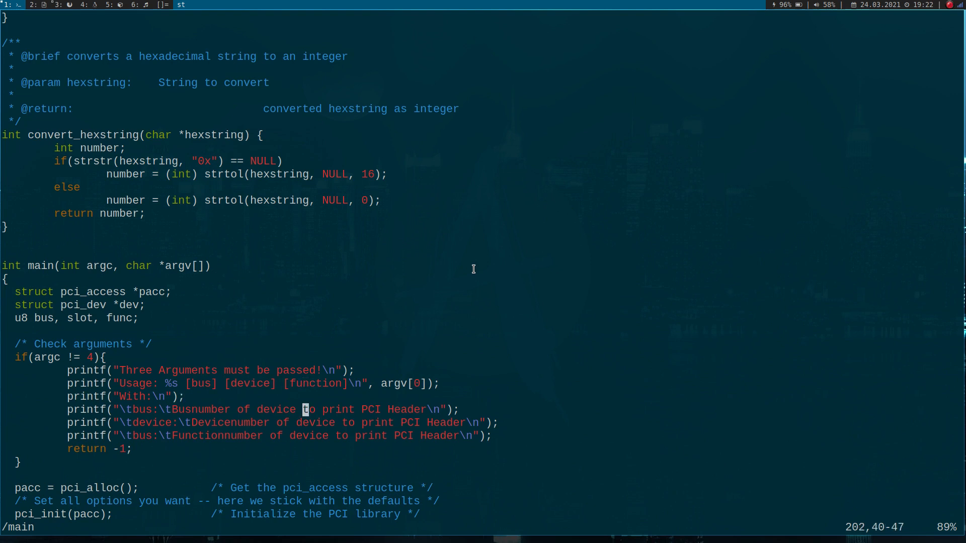
scroll(down, 3)
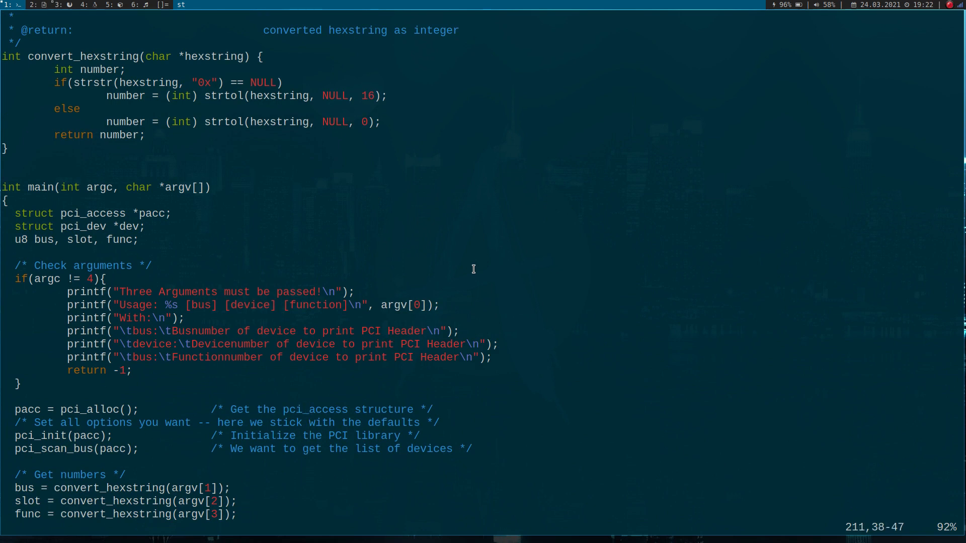
scroll(down, 3)
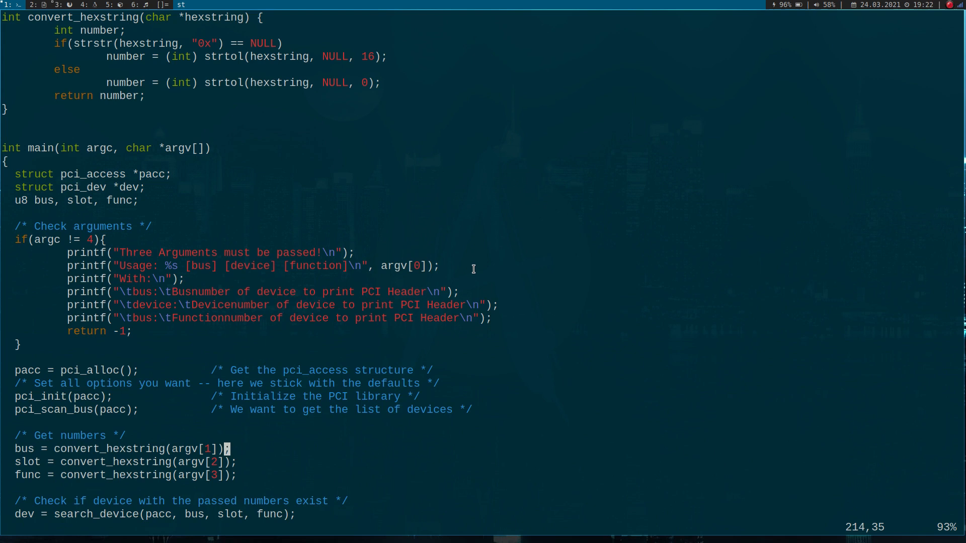
scroll(down, 3)
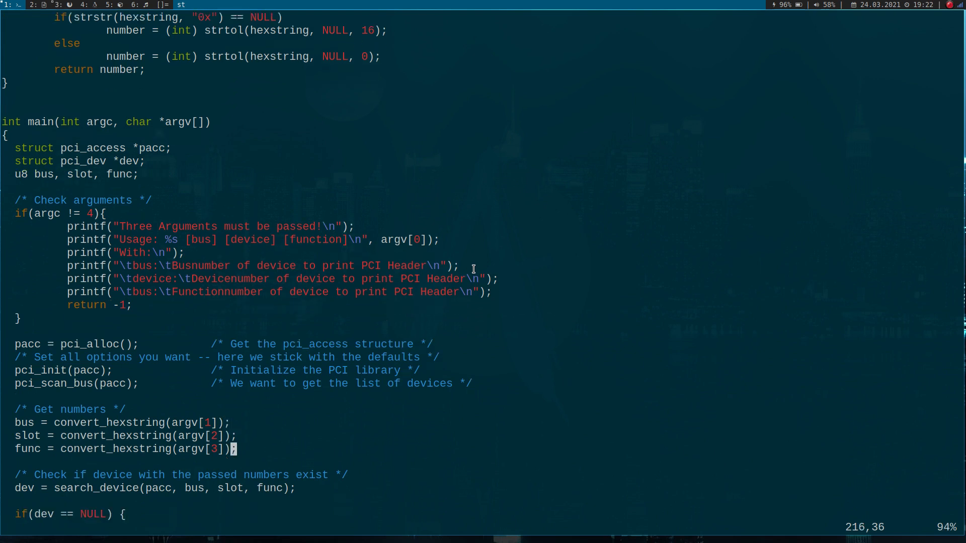
scroll(down, 3)
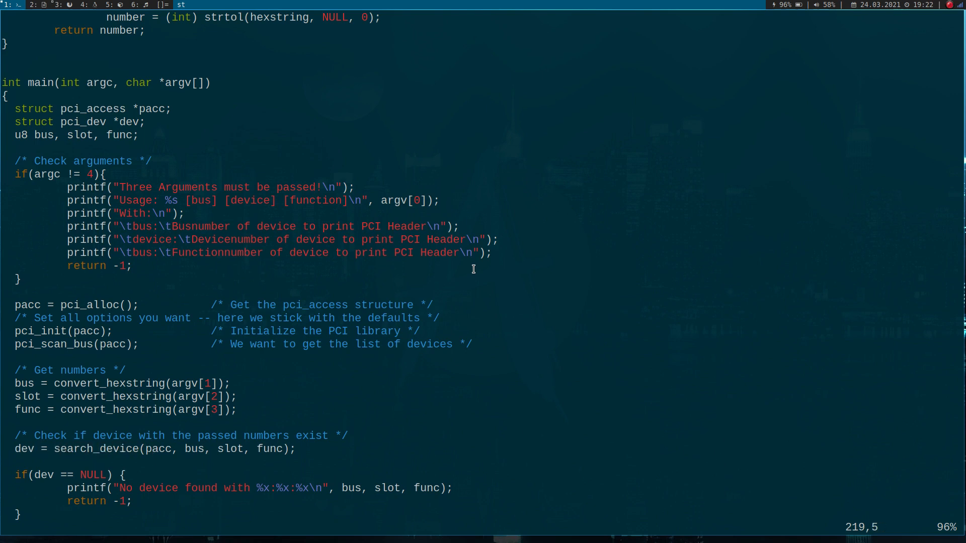
scroll(down, 3)
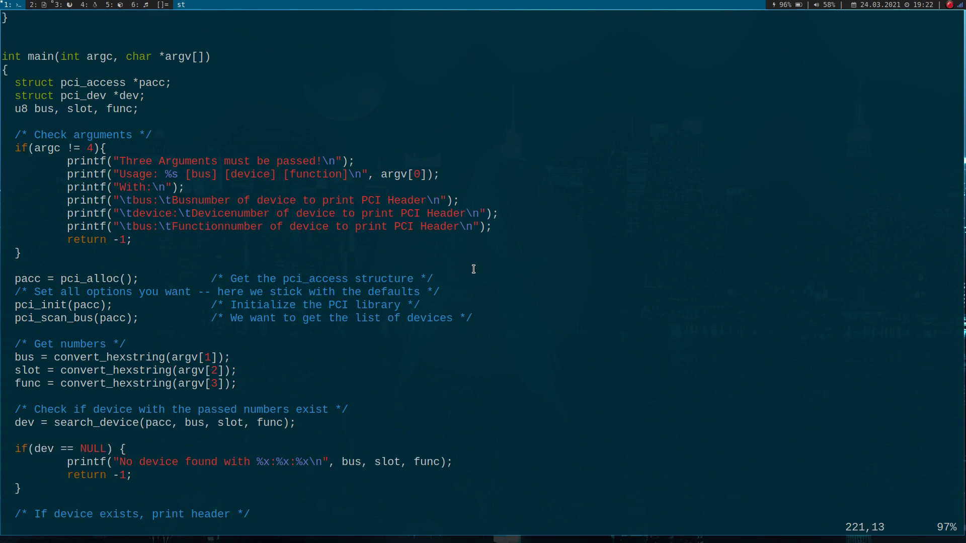
scroll(down, 3)
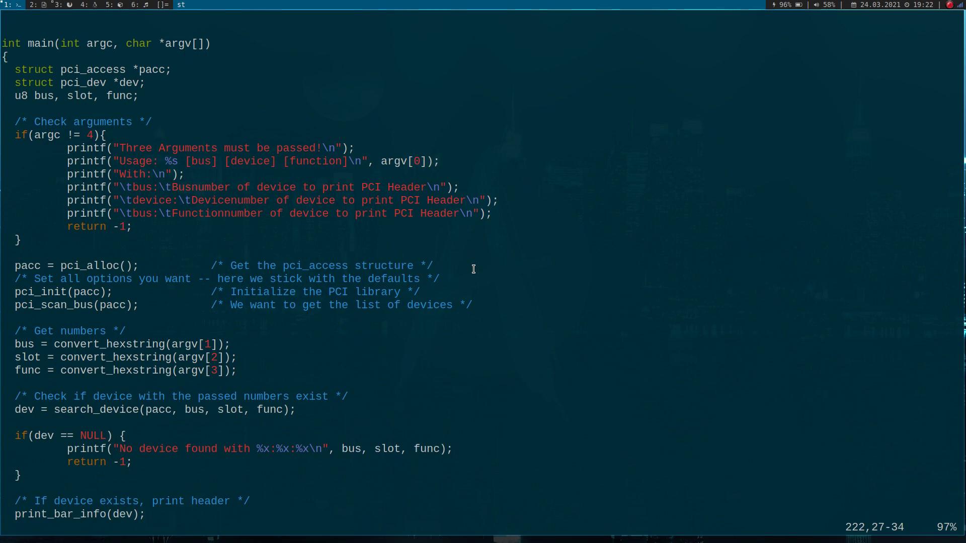
scroll(down, 3)
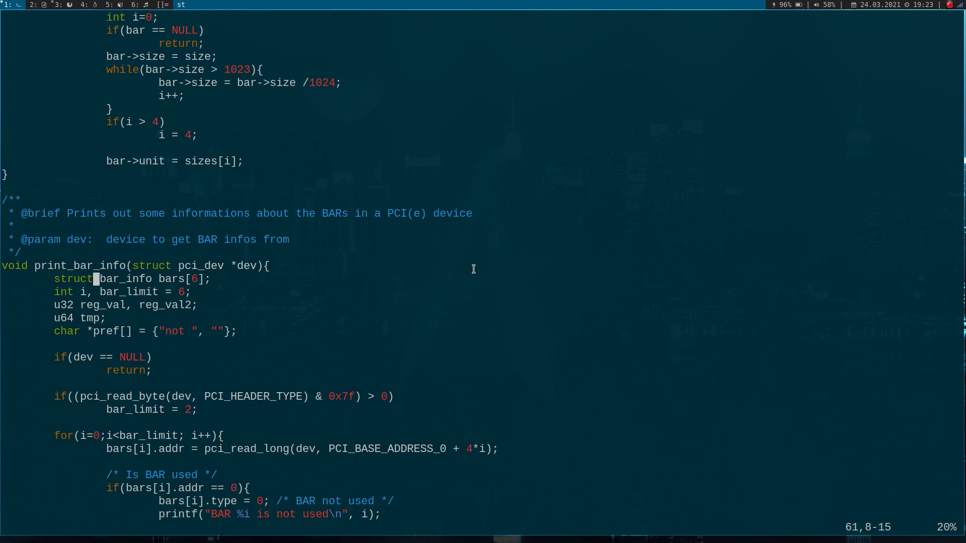
key(w)
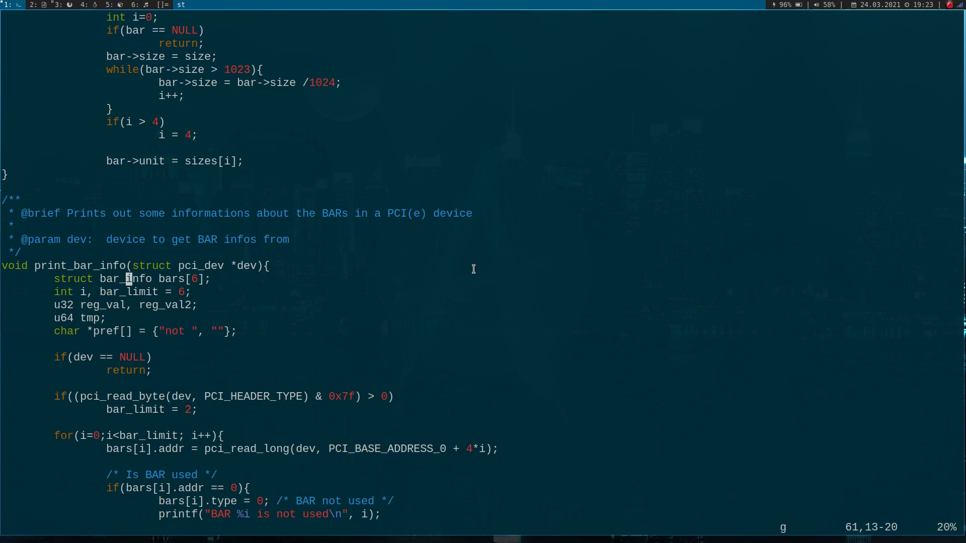
key(gg)
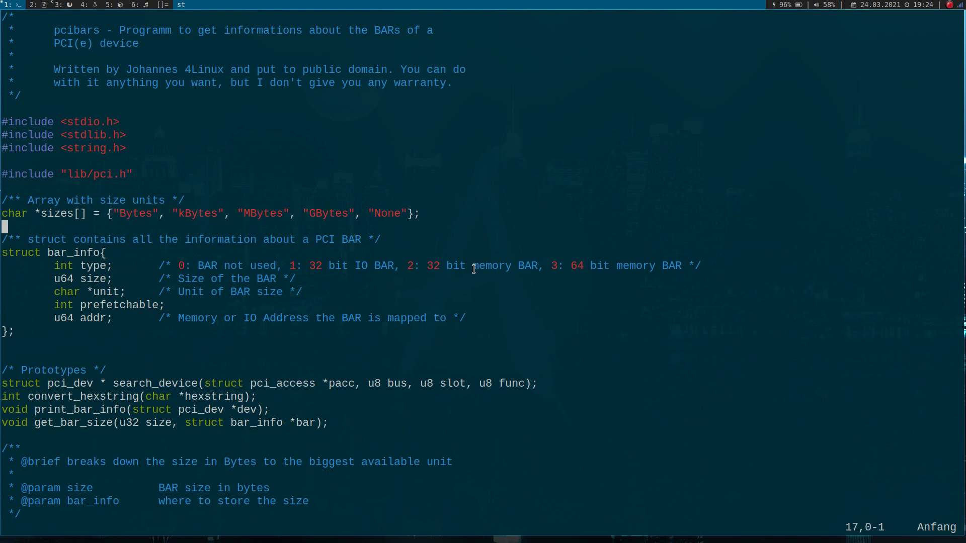
scroll(down, 3)
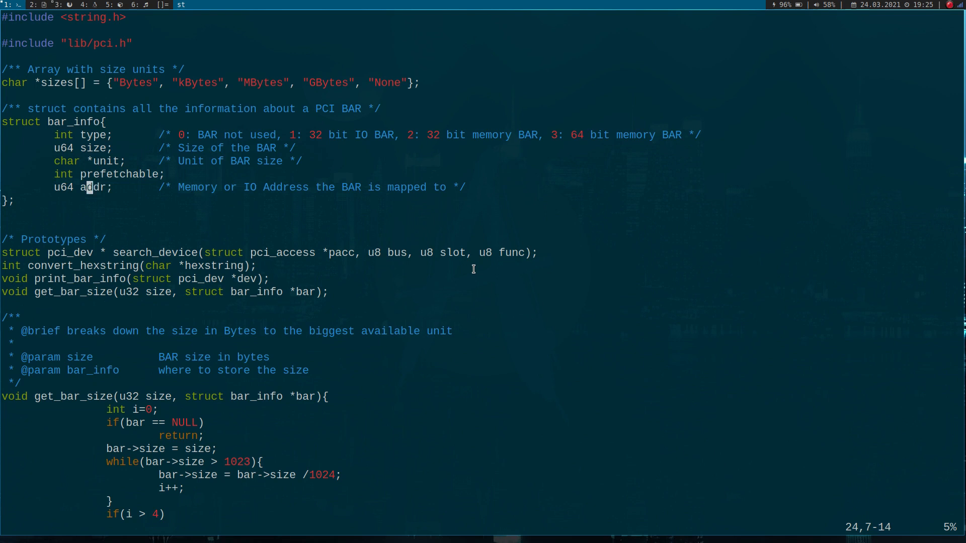
key(l)
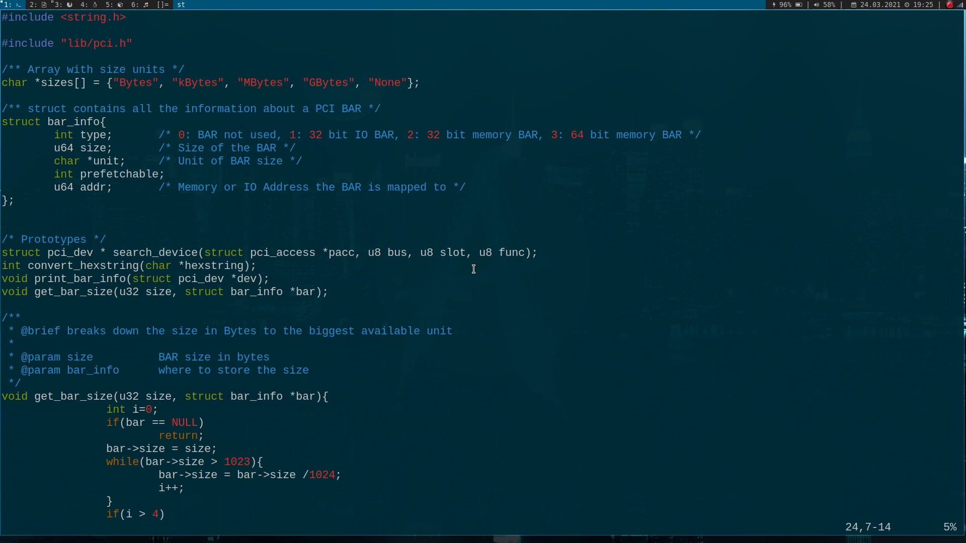
Scroll down to print_bar_info's 'Read out the information' comment inside the BAR loop.
click(89, 187)
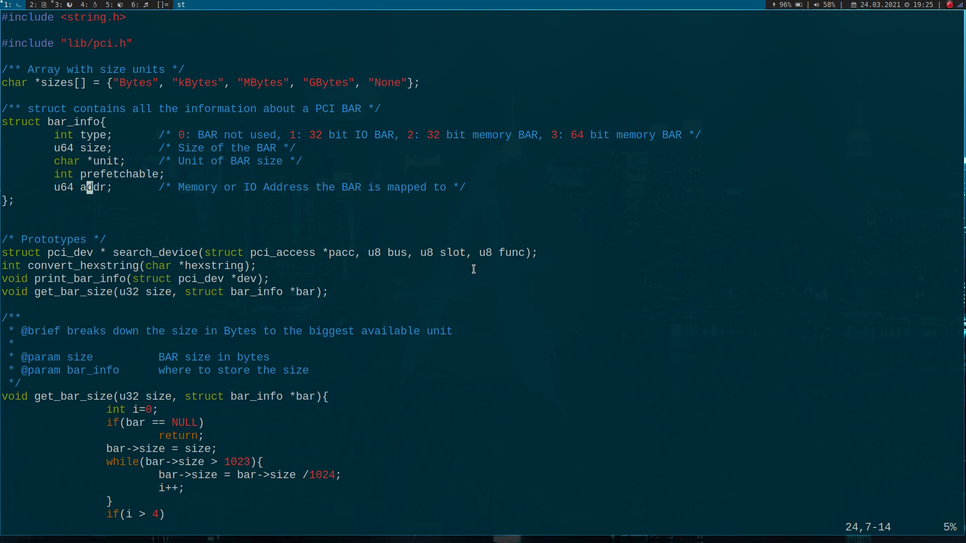
scroll(down, 3)
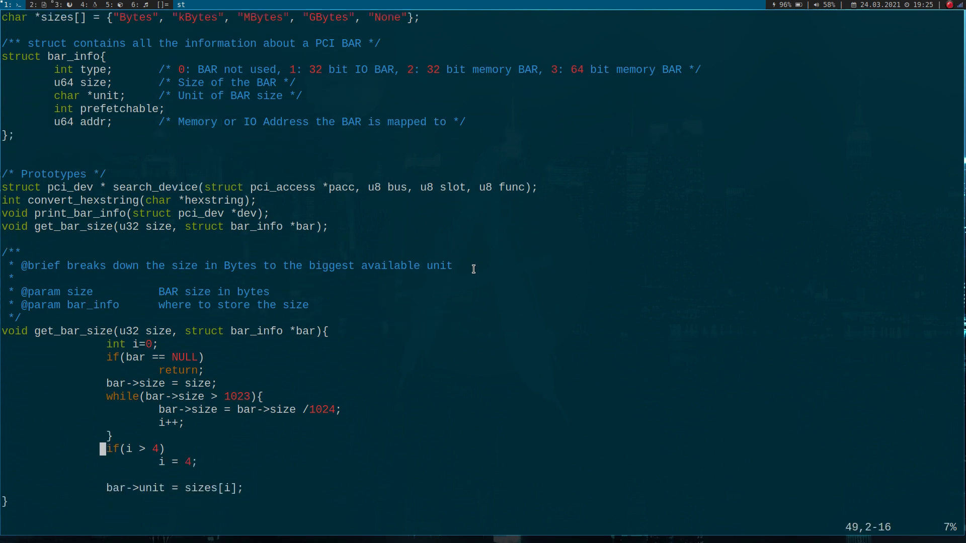
scroll(down, 3)
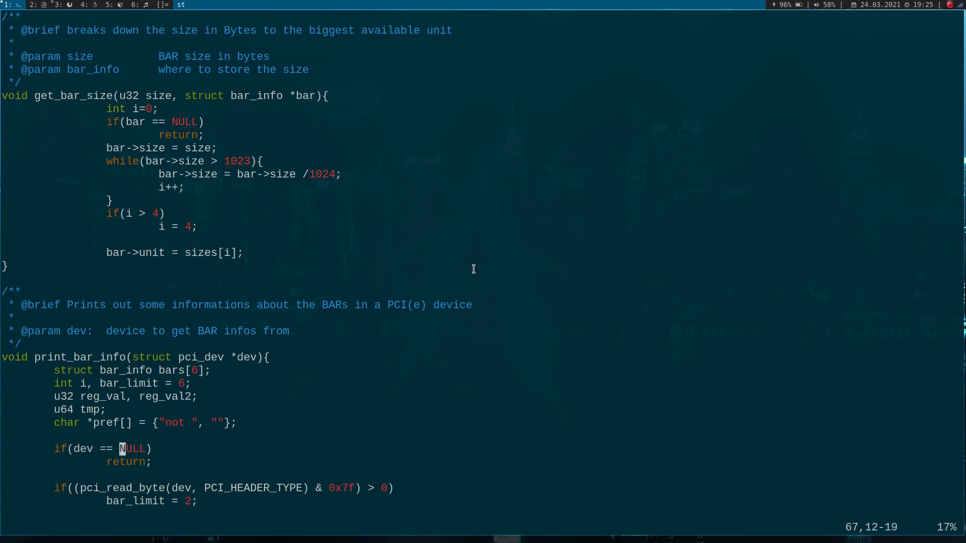
scroll(down, 3)
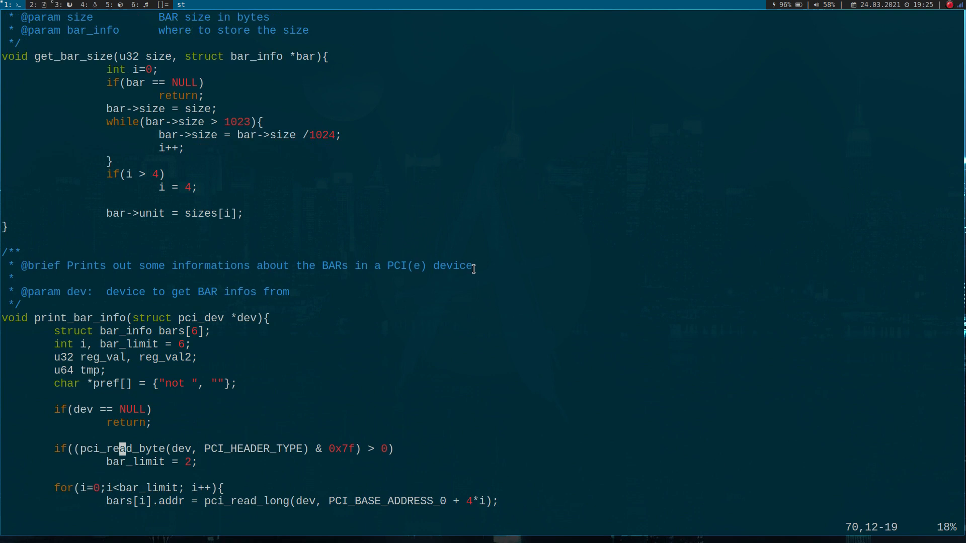
scroll(down, 3)
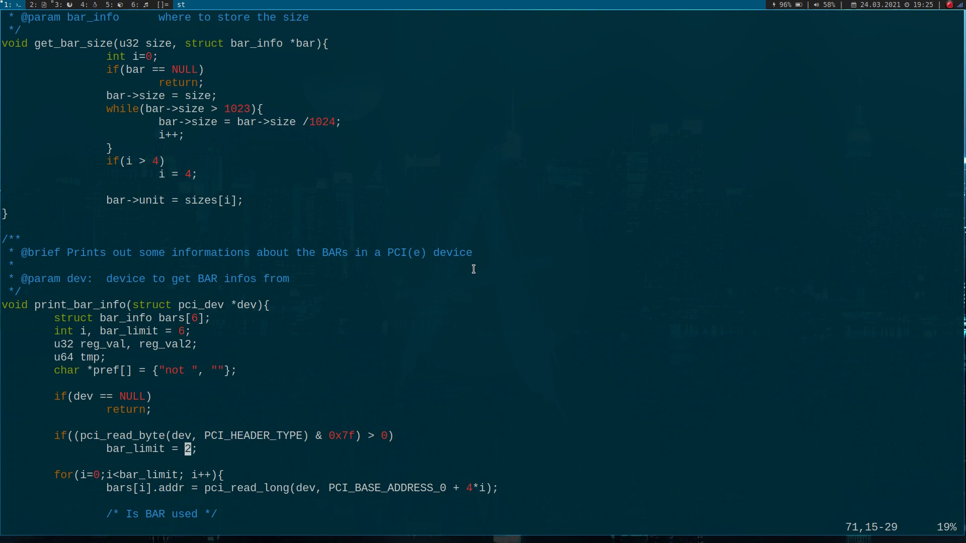
scroll(down, 3)
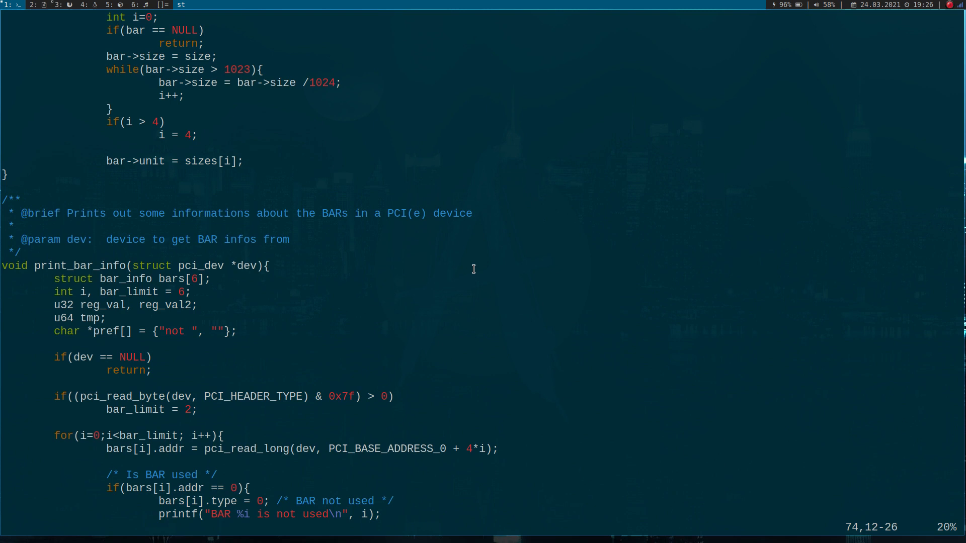
scroll(down, 3)
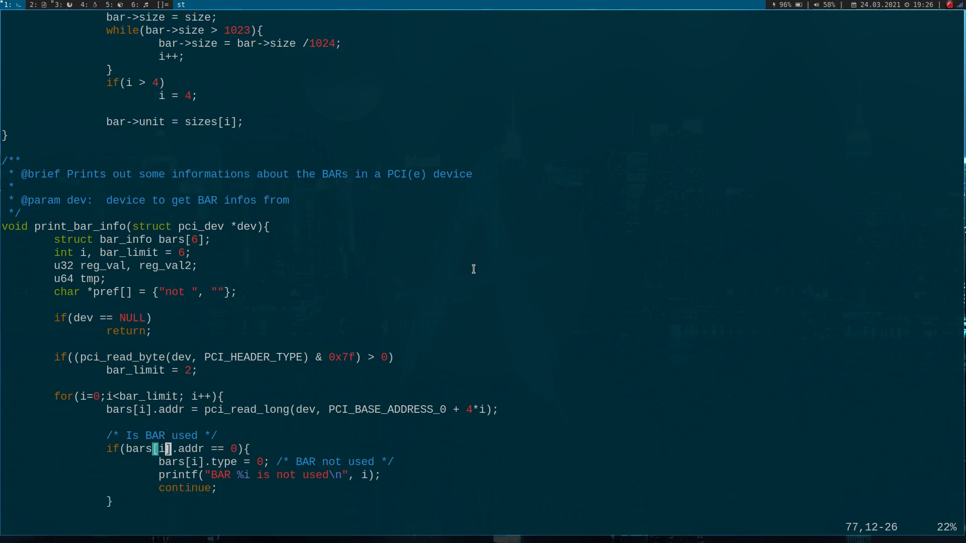
scroll(down, 3)
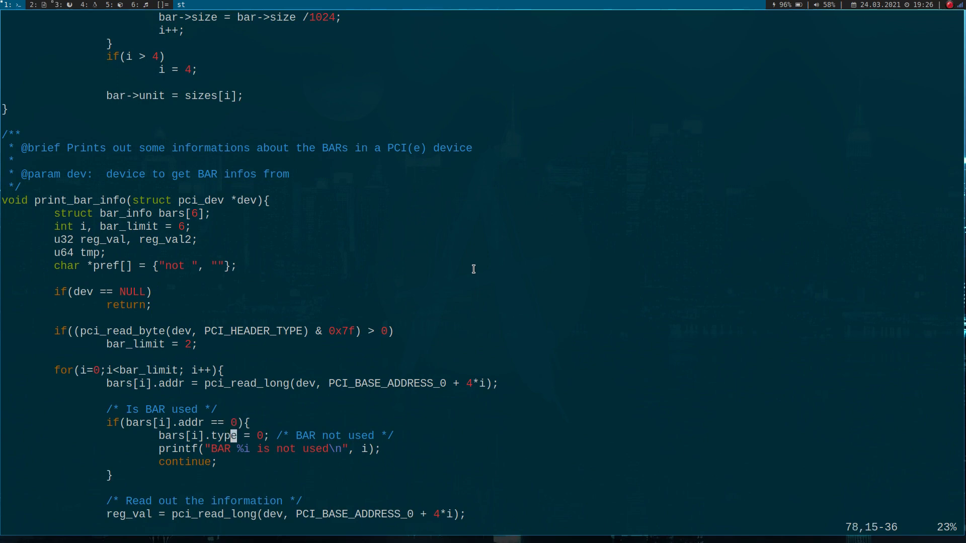
key(j)
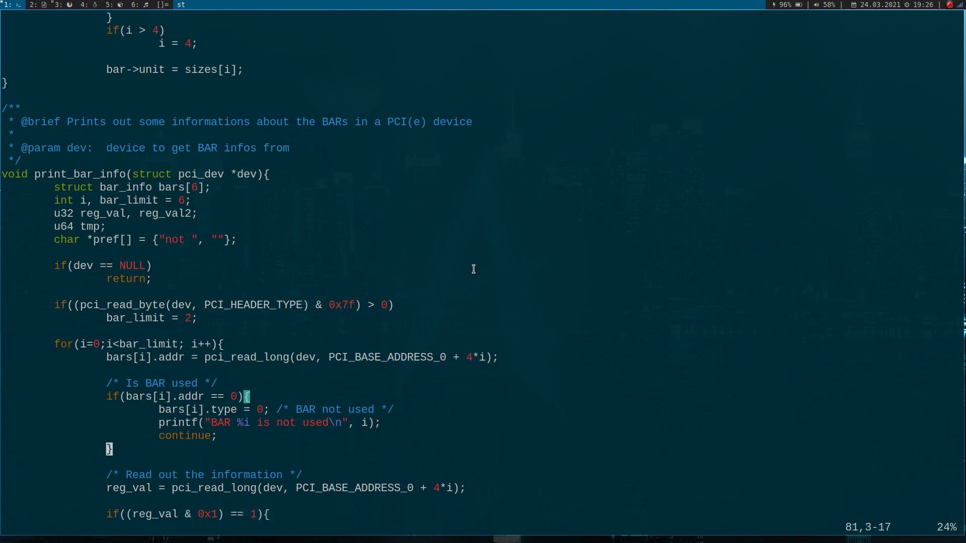
scroll(down, 3)
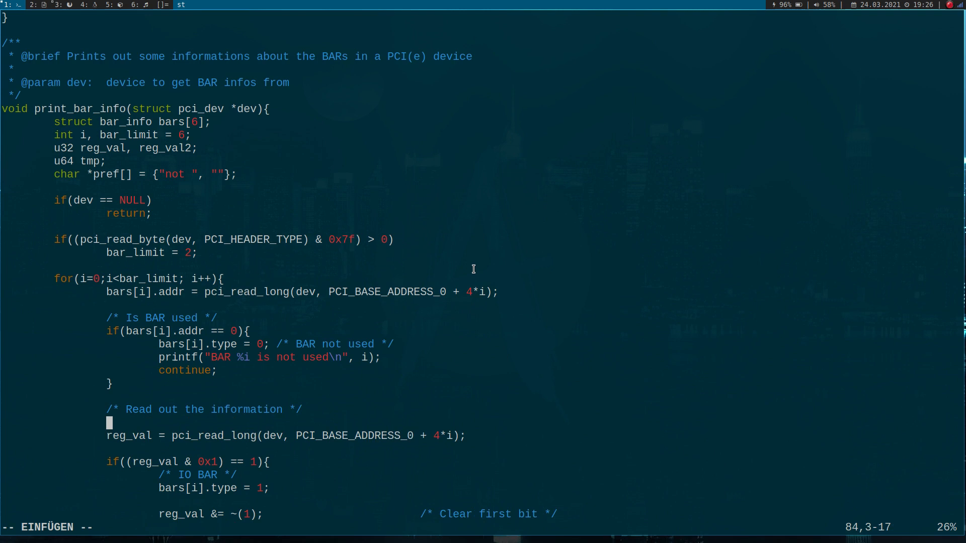
Start the call as pci_write_long, correcting the mistyped byte/word endings.
text(pci)
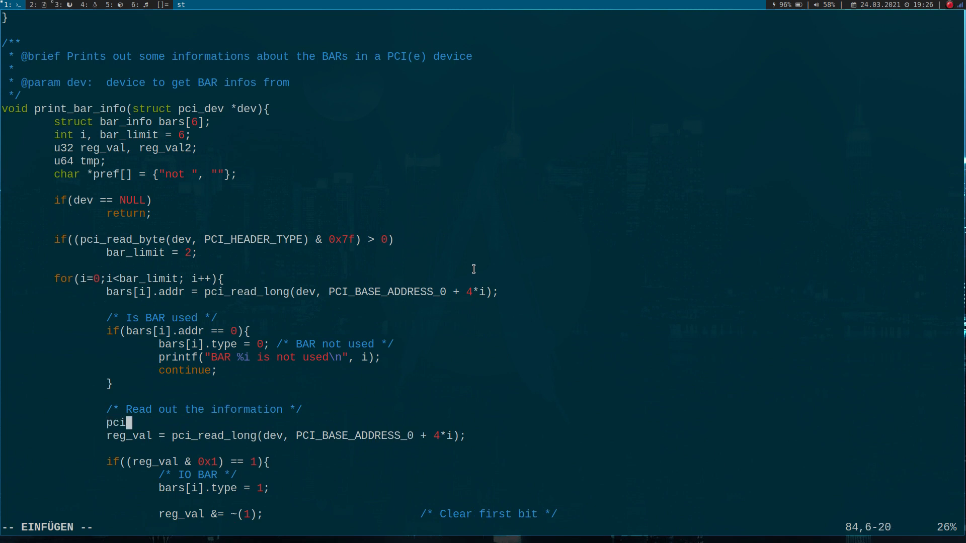
text(_write_)
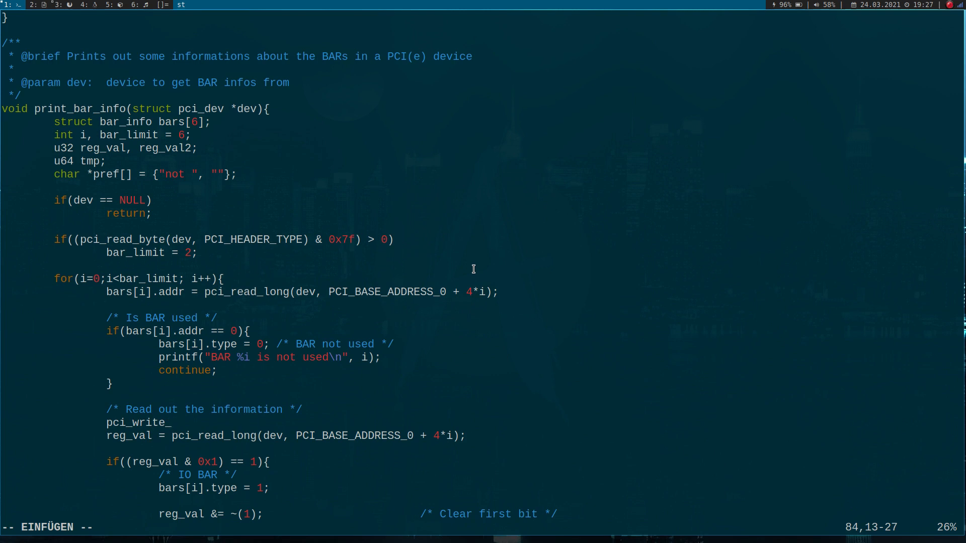
text(byte)
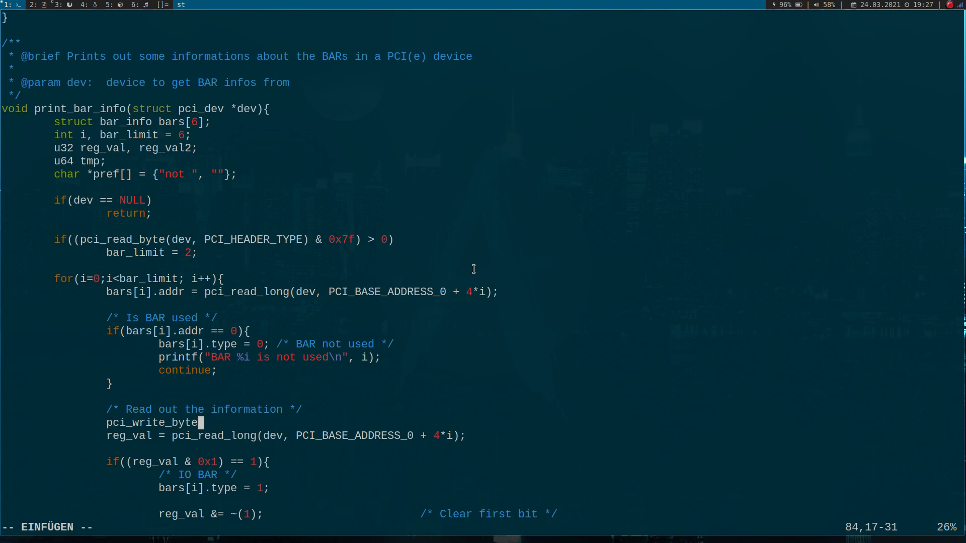
key(BackSpace)
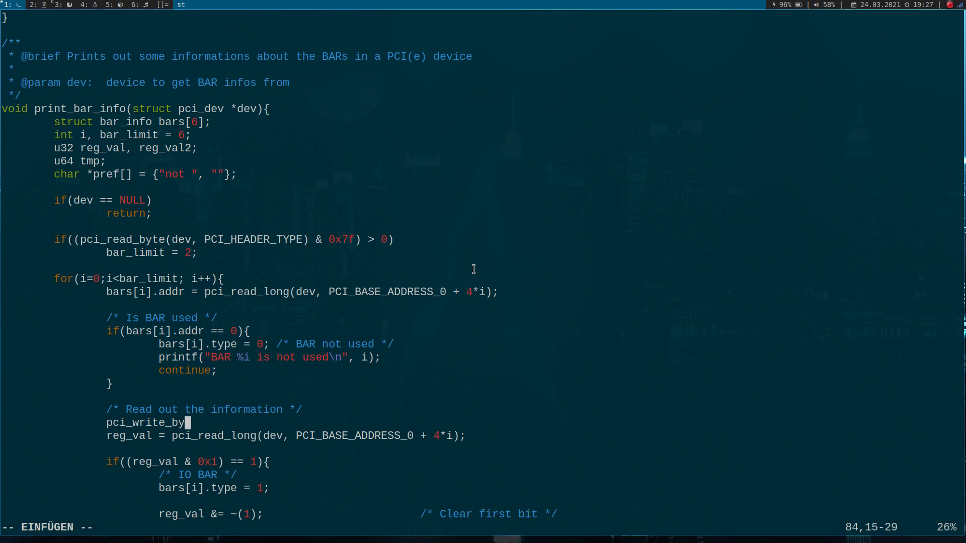
key(BackSpace)
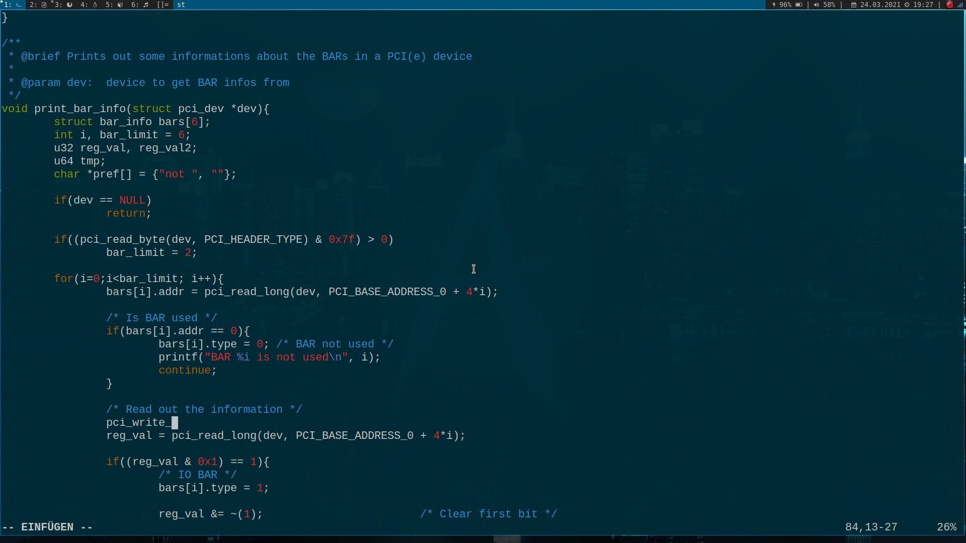
text(word)
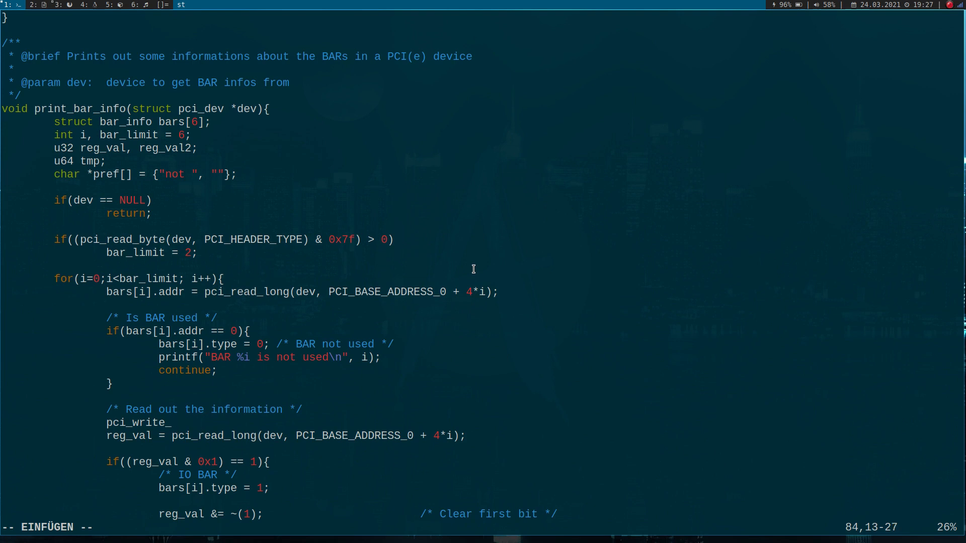
text(long()
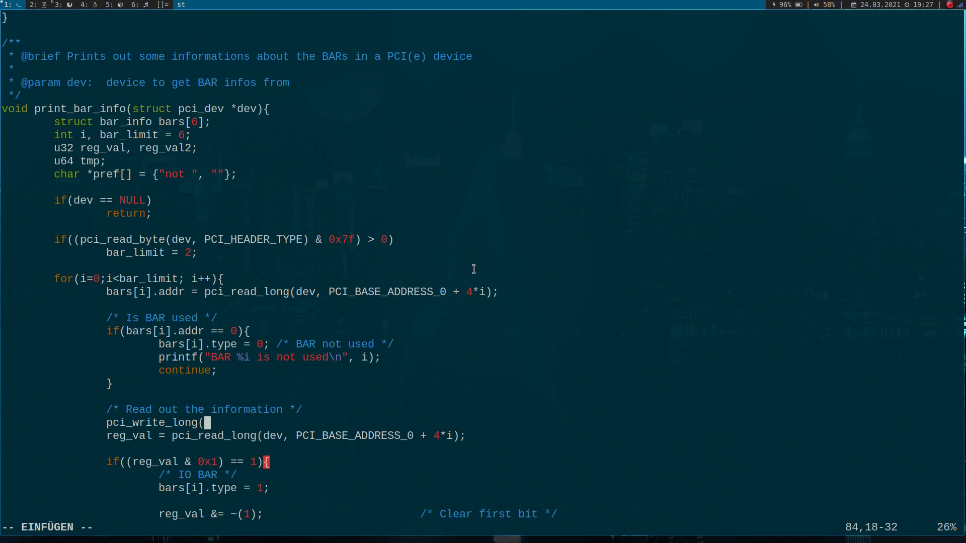
Complete it with arguments dev, PCI_BASE_ADDRESS_0 + 4*i, 0xffffffff.
text(dev,)
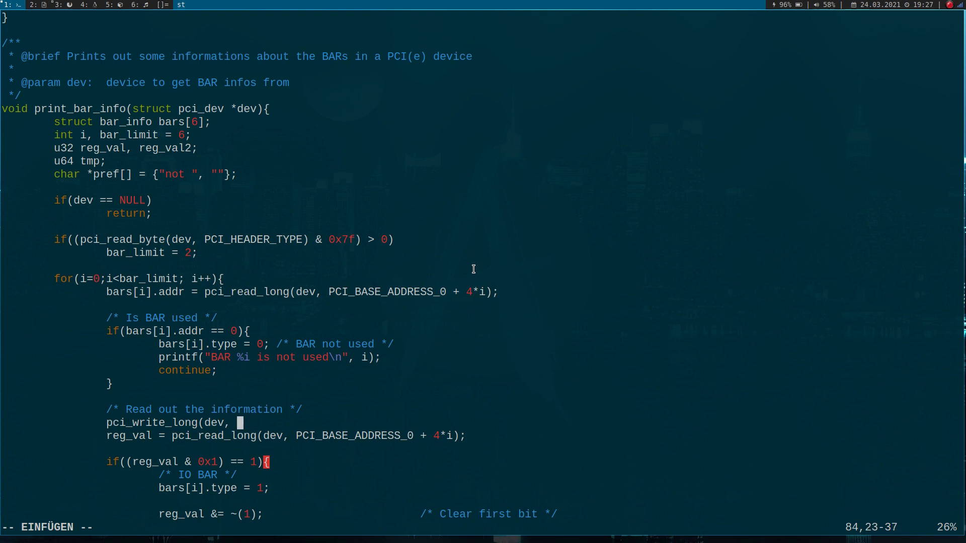
text(PCI_BASE_ADDRESS_0 + 4*i)
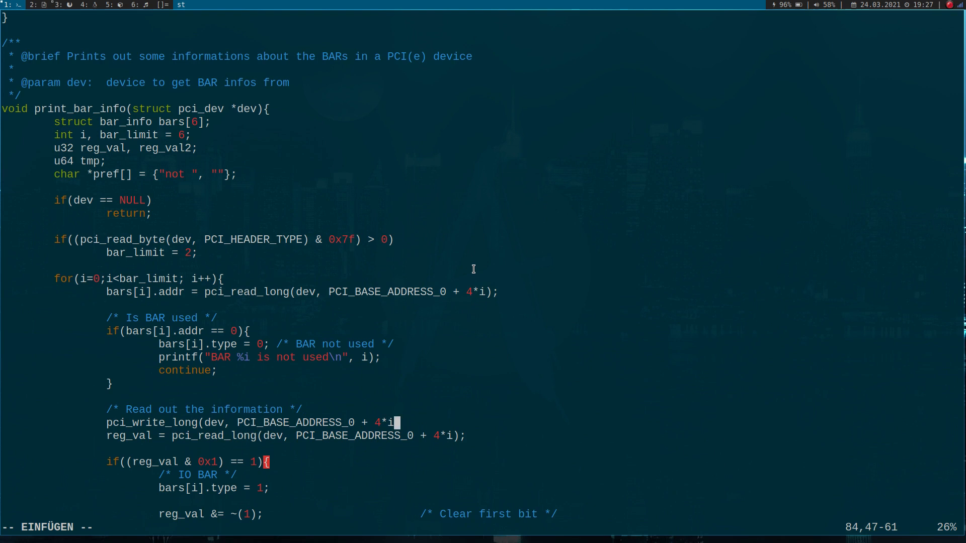
text(,)
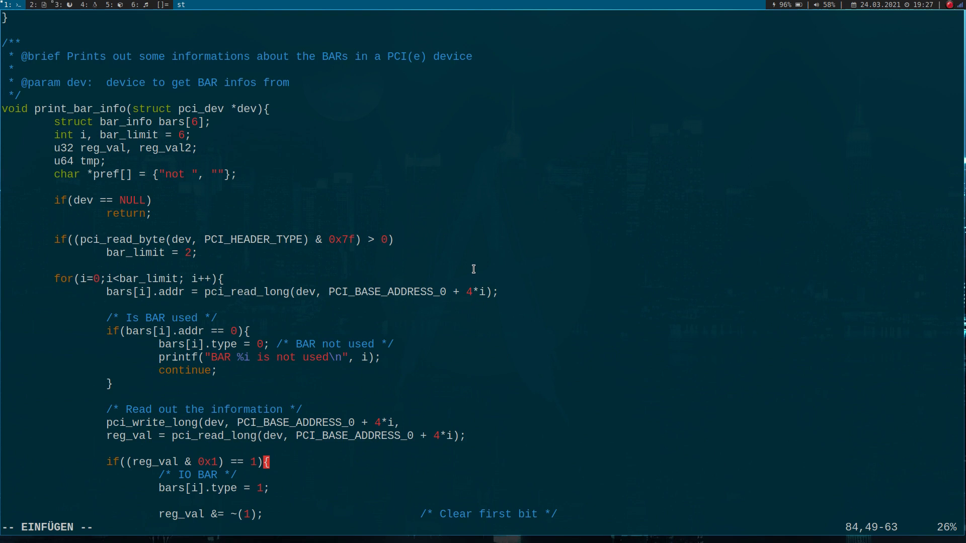
text(0x)
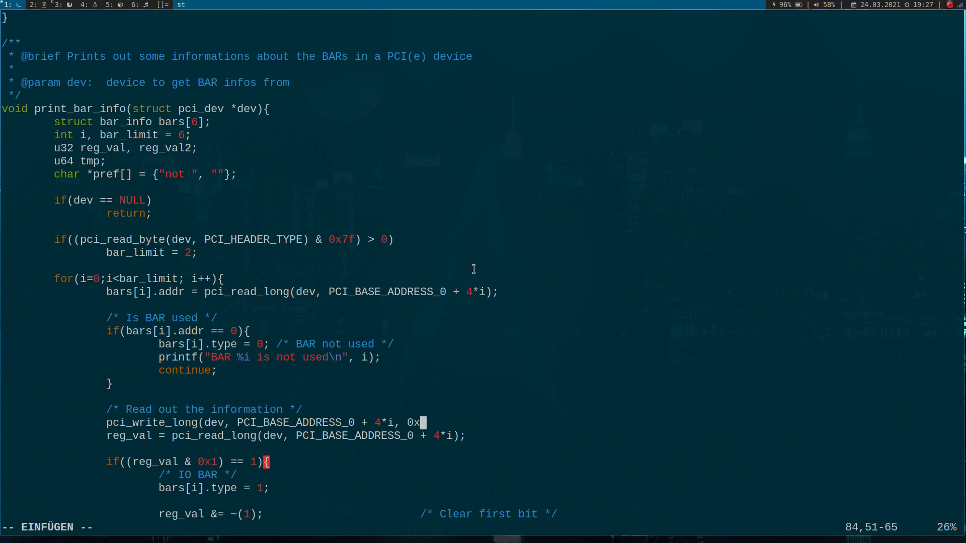
text(ffff)
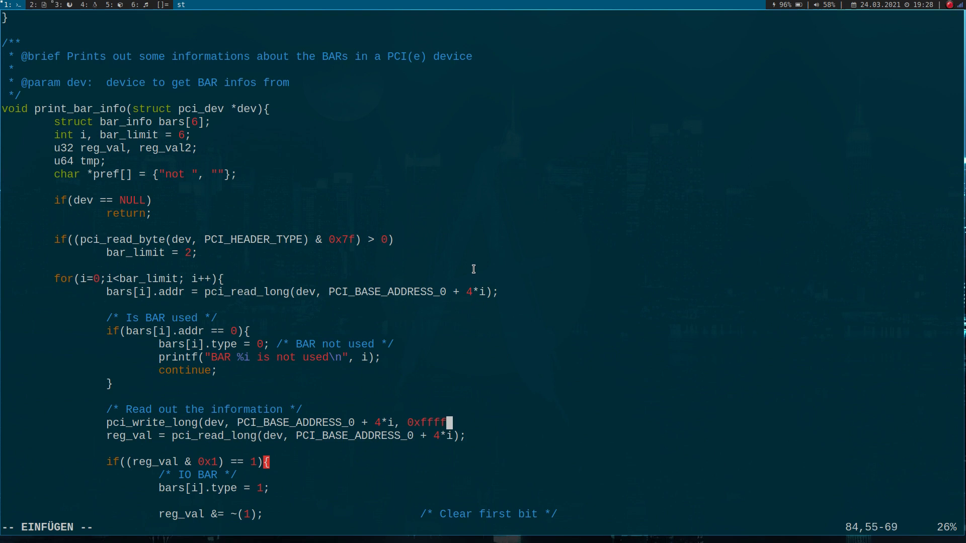
text(ffff);)
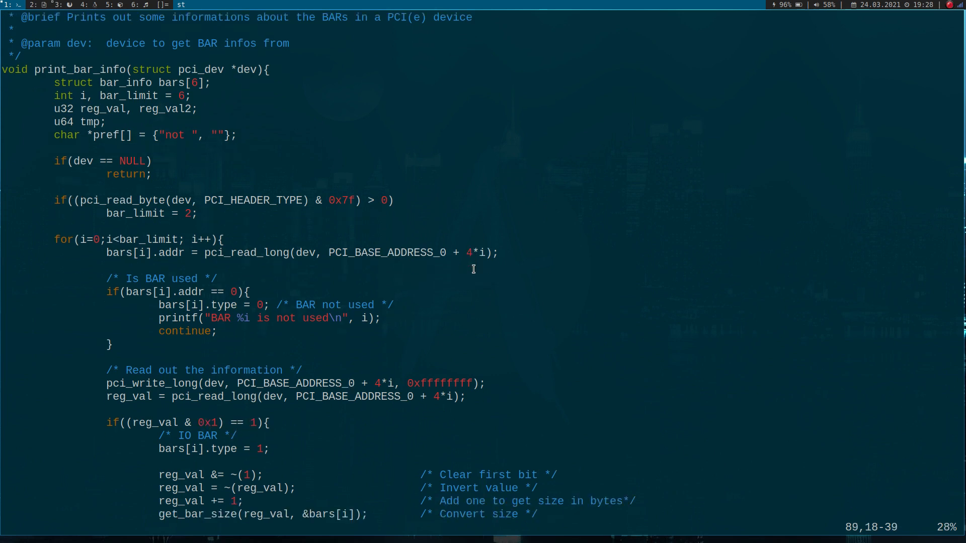
Scroll down to the IO branch's 'Write Address back' comment for the pci_write_long call.
scroll(down, 3)
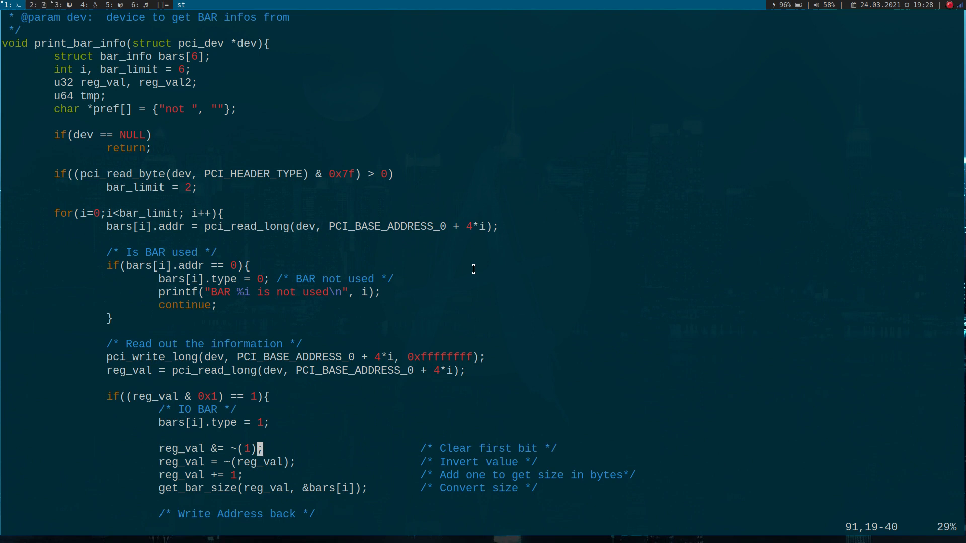
scroll(down, 3)
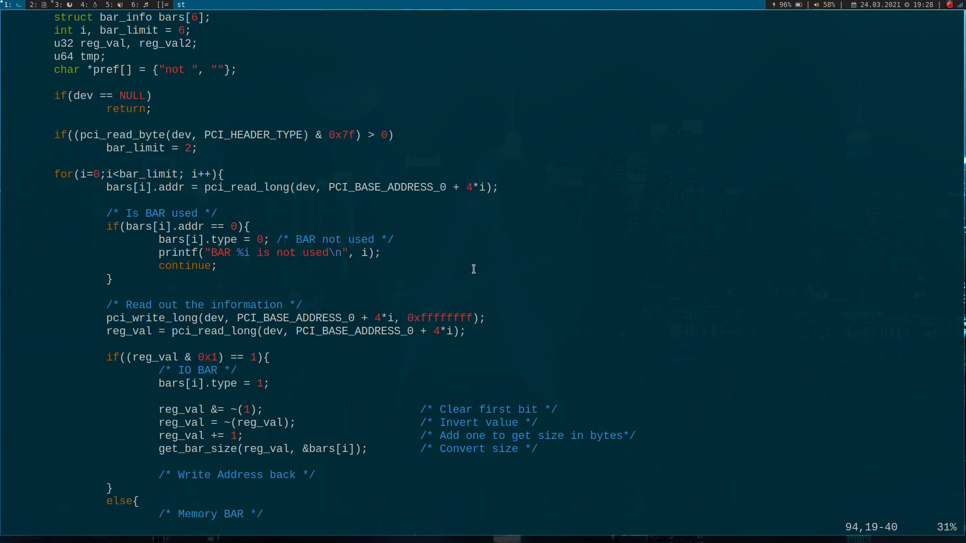
scroll(down, 3)
text(pci_write_long(dev, PCI_BASE_ADDRESS_0 + 4*i, );)
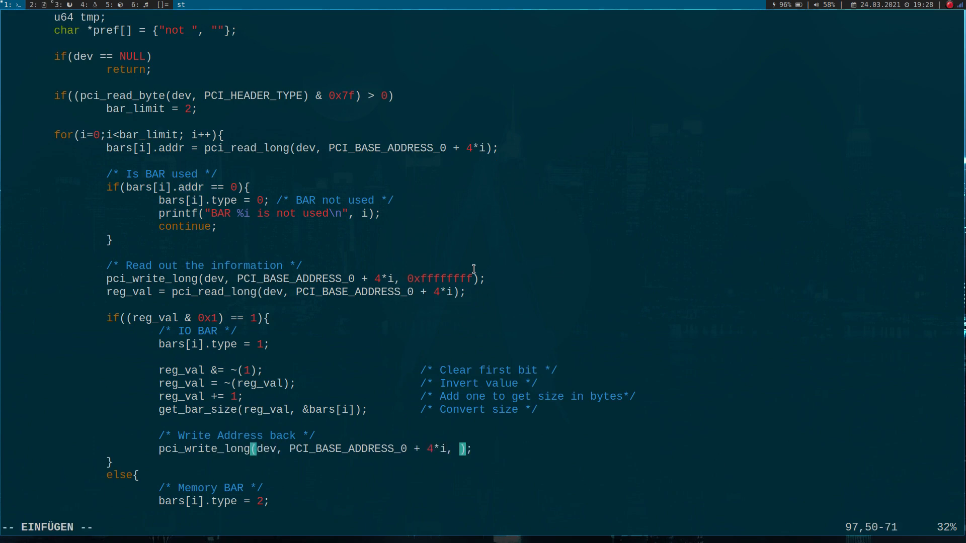
Finish the IO branch call with value (uint32_t) bars[i].addr.
text(bars[])
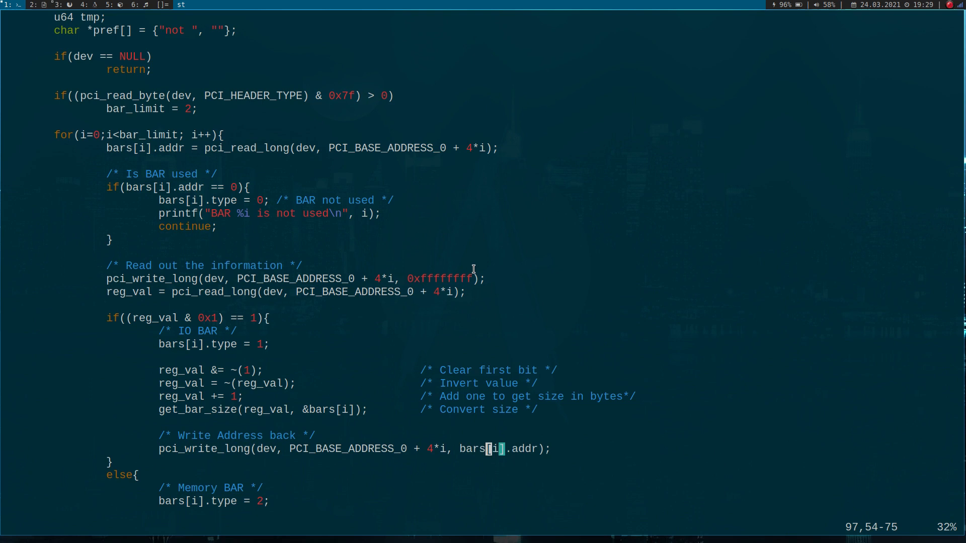
text((uint)
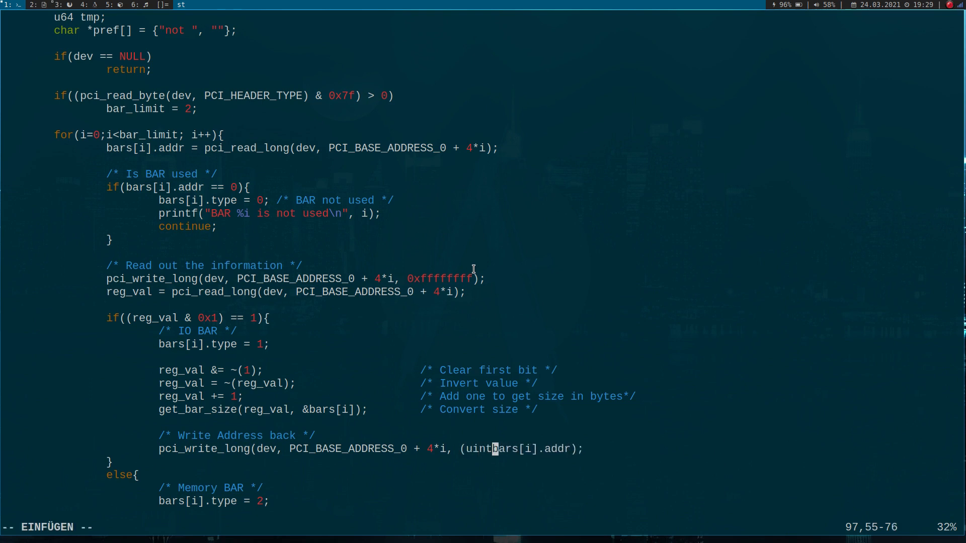
text(32_t)
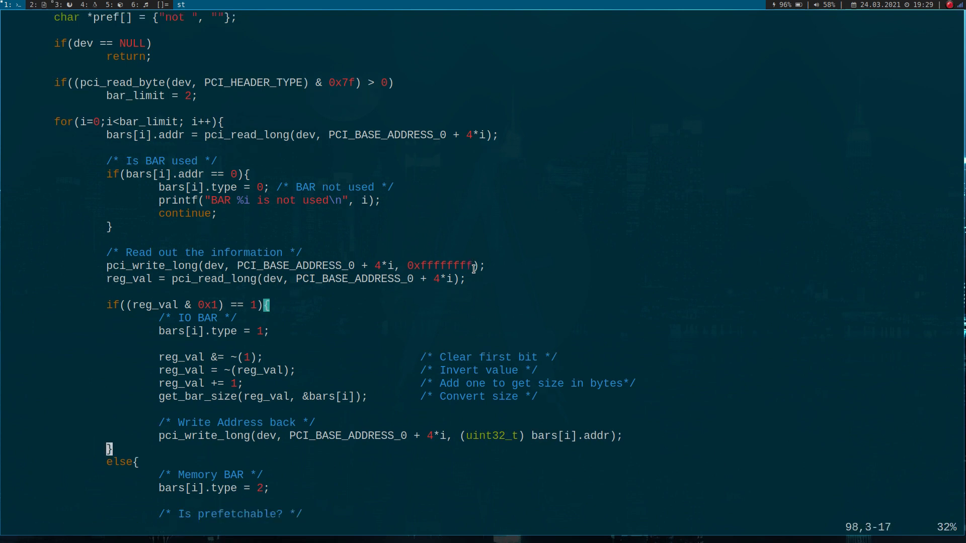
Add the same pci_write_long write-back under the 32-bit BAR's comment.
scroll(down, 3)
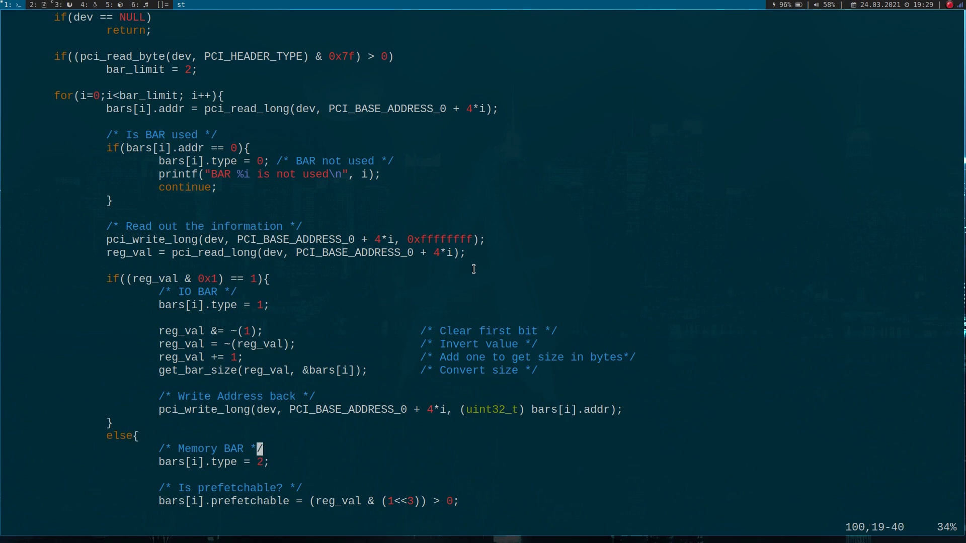
scroll(down, 3)
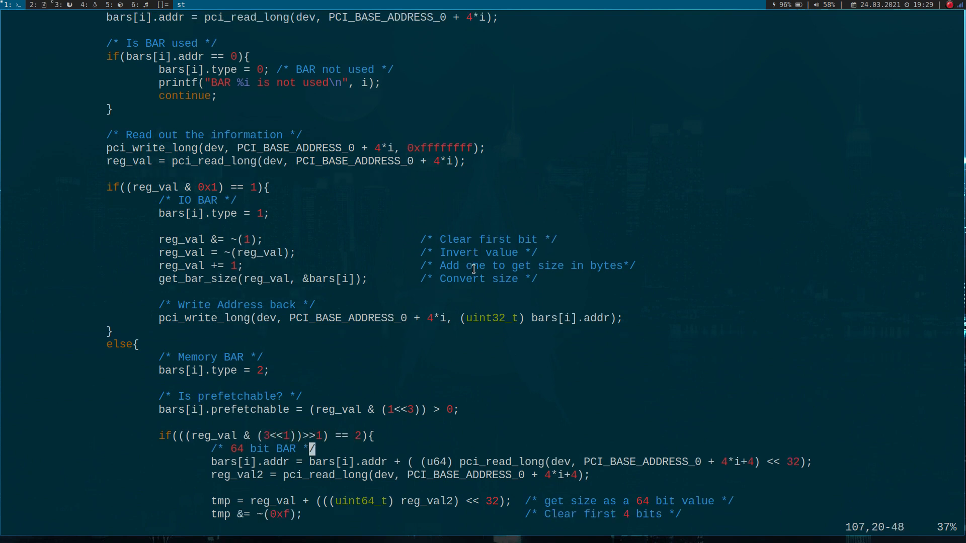
scroll(down, 3)
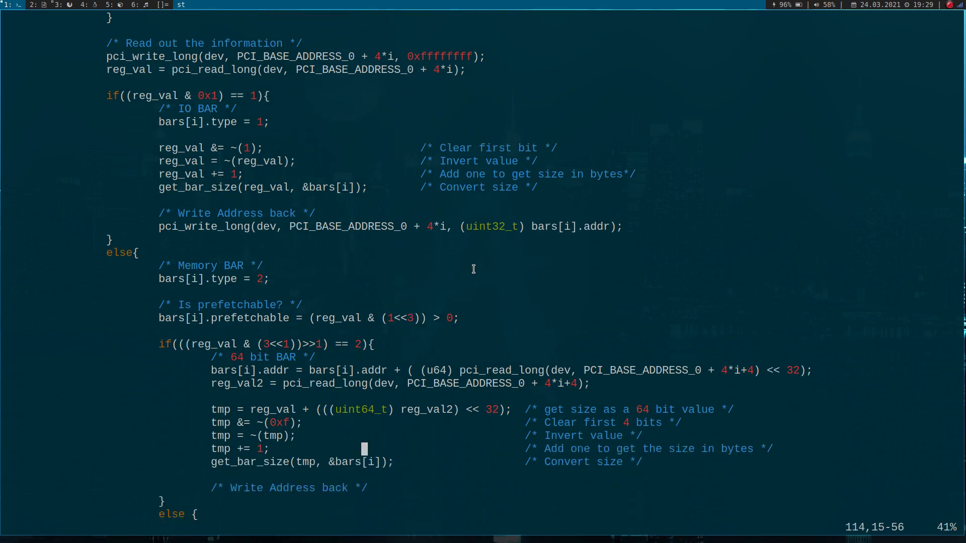
scroll(down, 3)
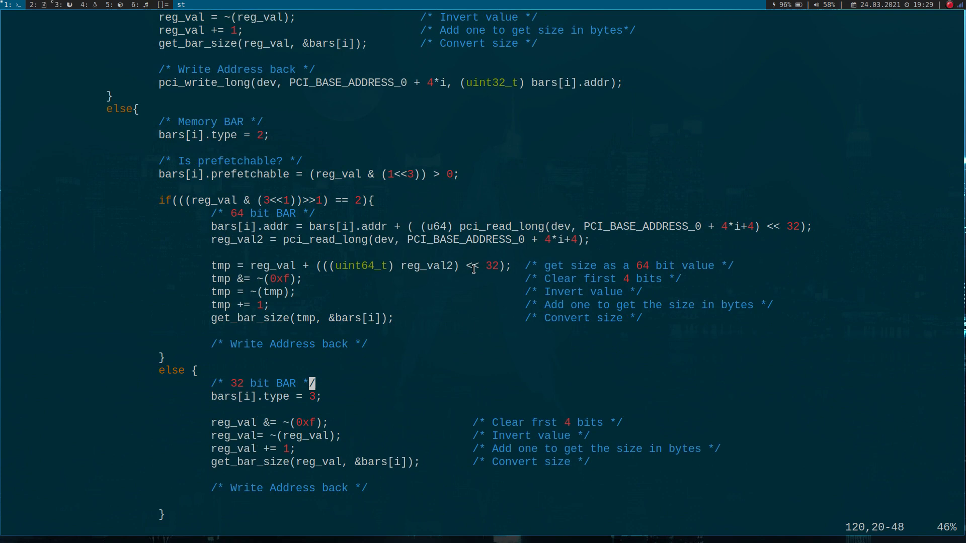
scroll(down, 3)
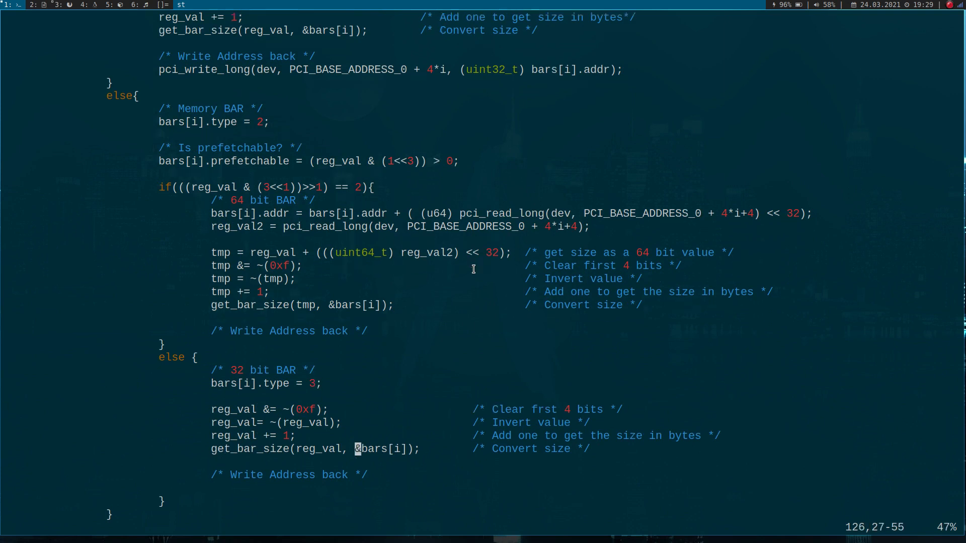
scroll(down, 3)
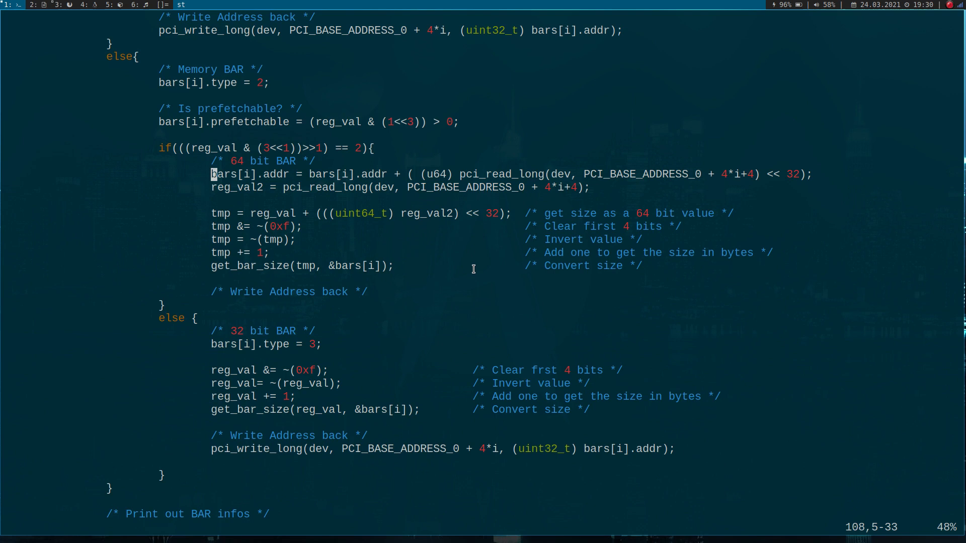
Insert pci_write_long(dev, PCI_BASE_ADDRESS_0 + 4*i +4, 0xffffffff) before the reg_val2 read.
key(Up)
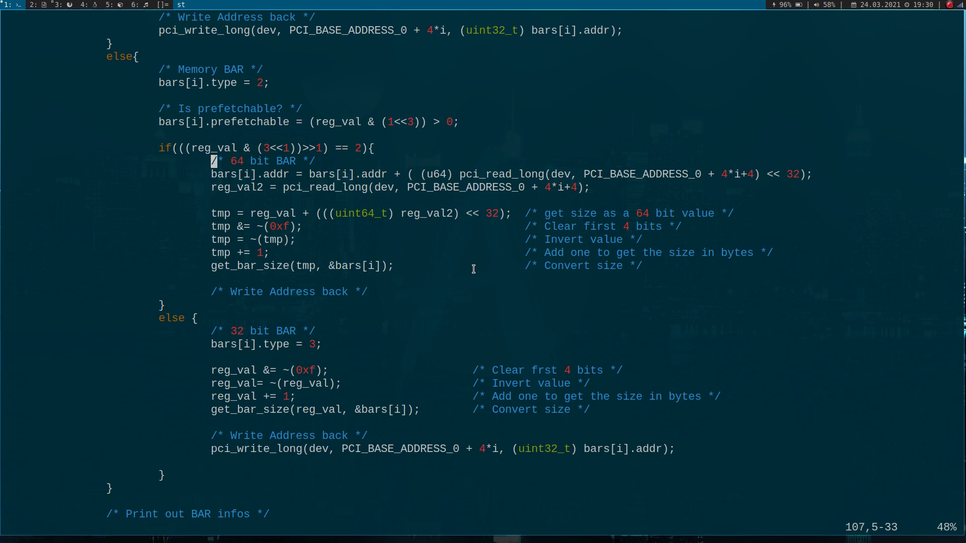
scroll(up, 3)
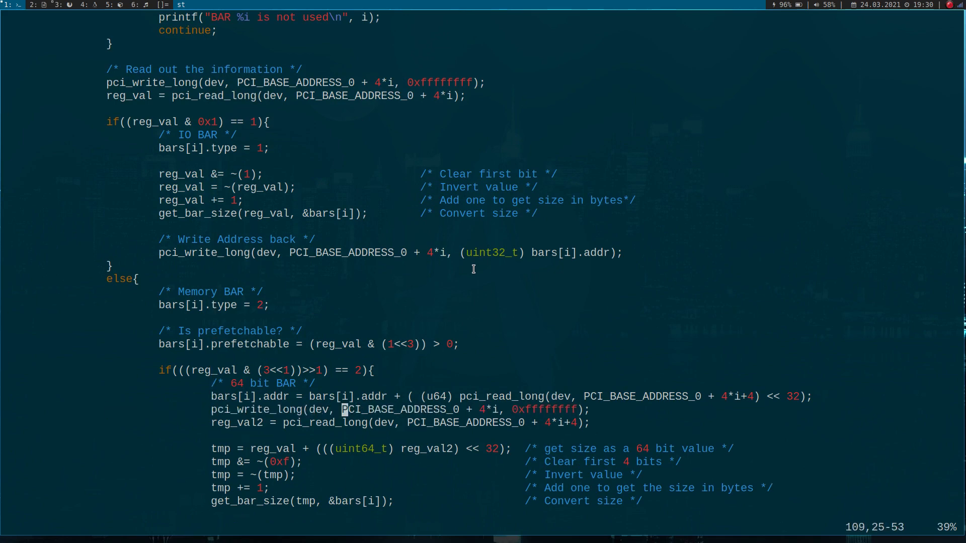
text(+5)
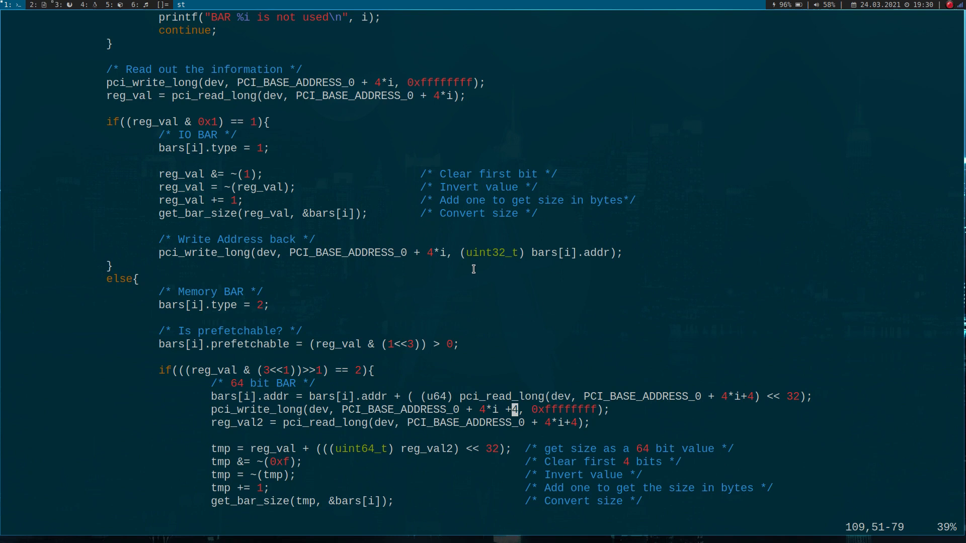
scroll(down, 3)
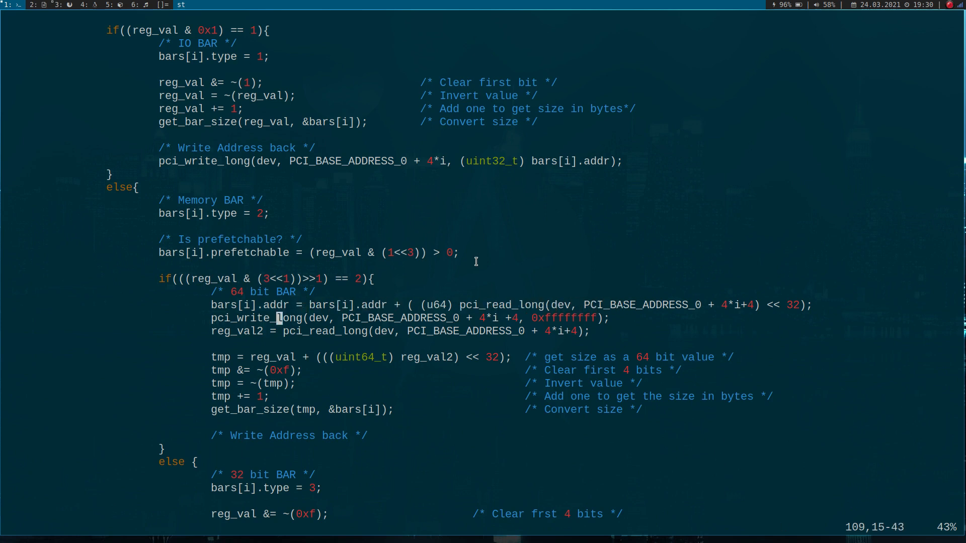
Mask the lower write with & 0xffffffff, trimming an extra digit.
scroll(down, 3)
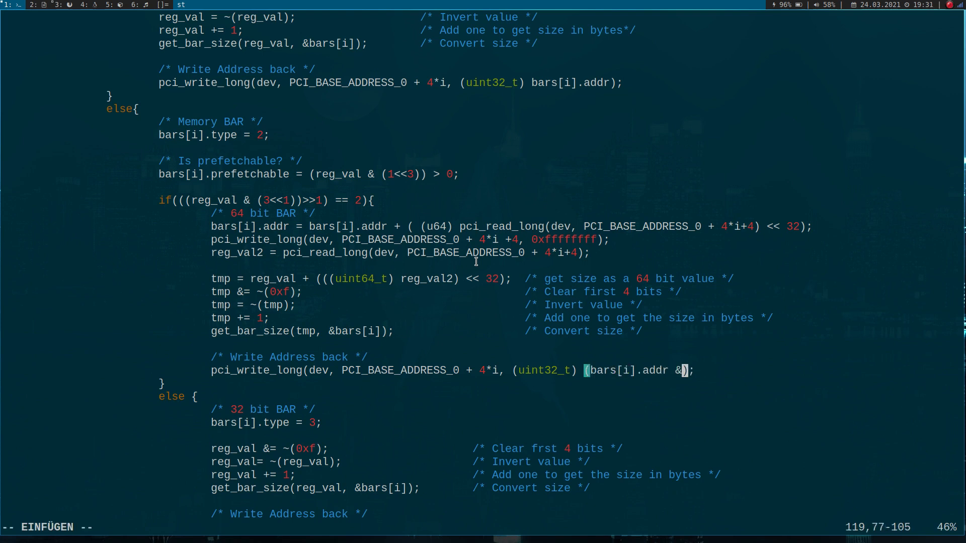
text(0xfff)
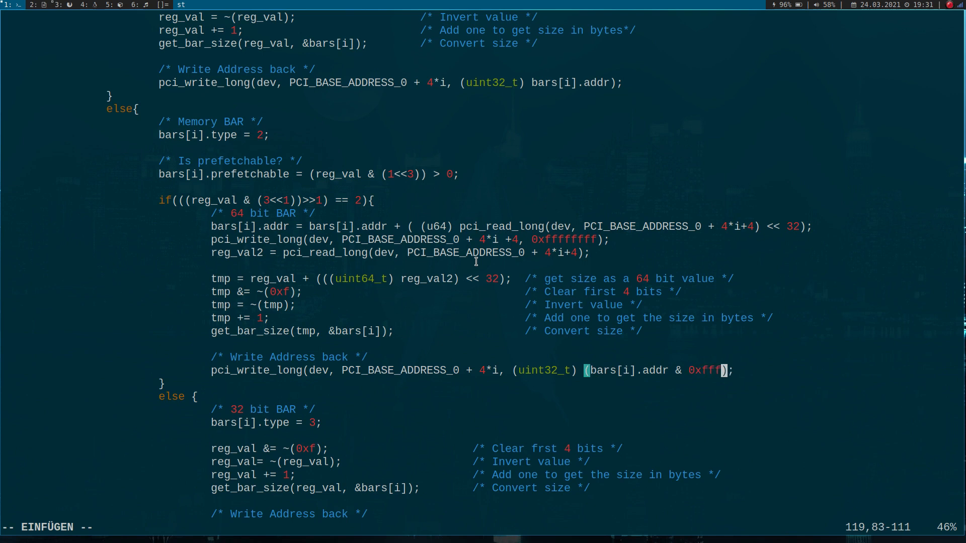
text(ffff)
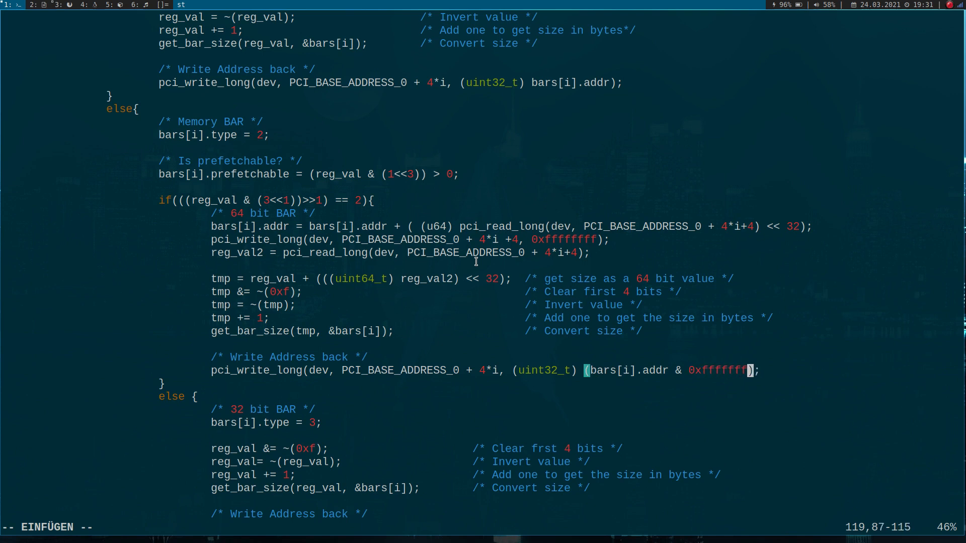
key(BackSpace)
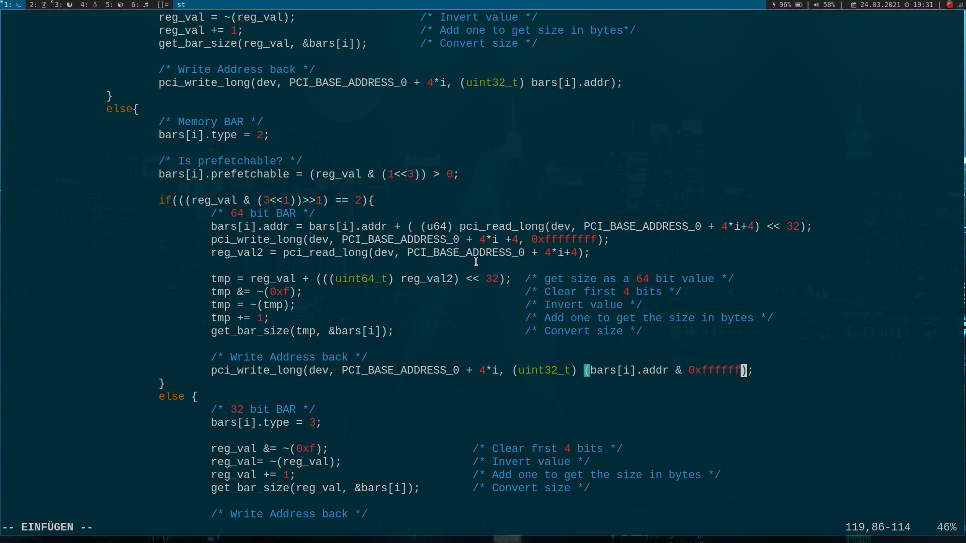
text(ff))
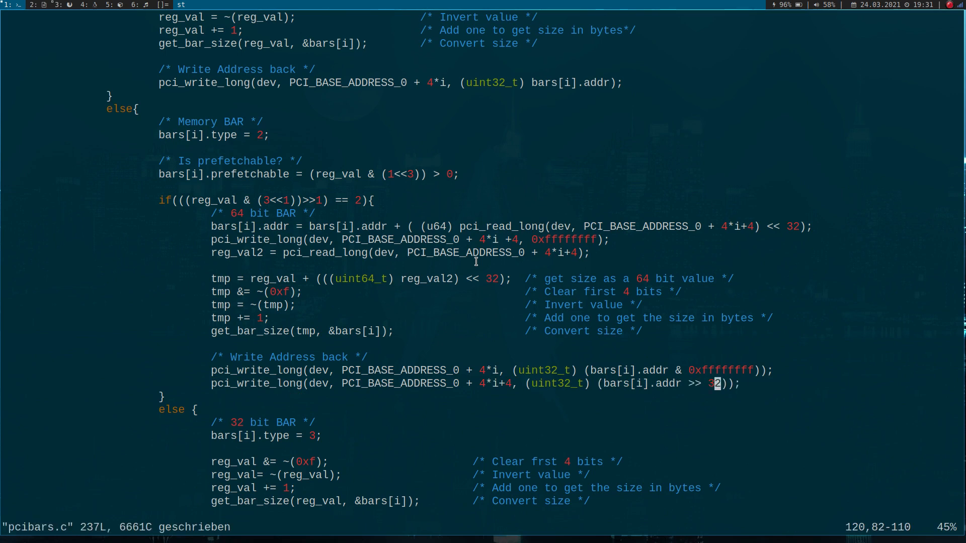
Add the upper write of addr >> 32 at offset 4*i+4, then save and quit pcibars.c.
scroll(down, 3)
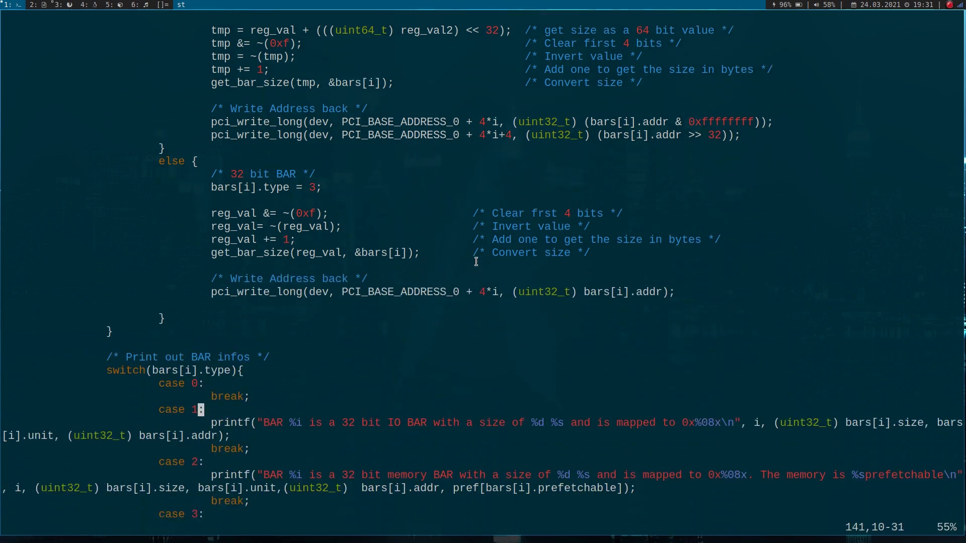
scroll(down, 3)
text(vim Makefile)
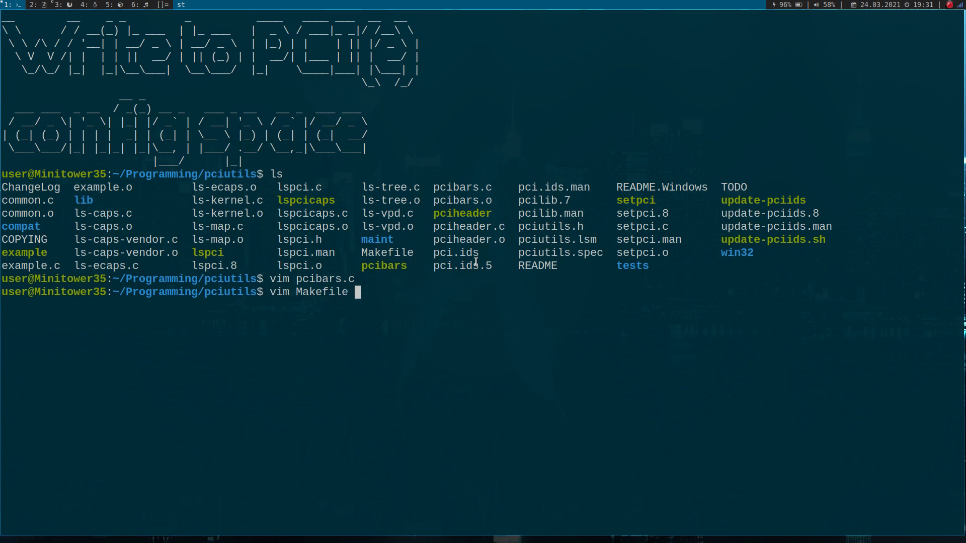
Review the Makefile's pcibars targets, close it with :wq, and run make.
key(Return)
text(:)
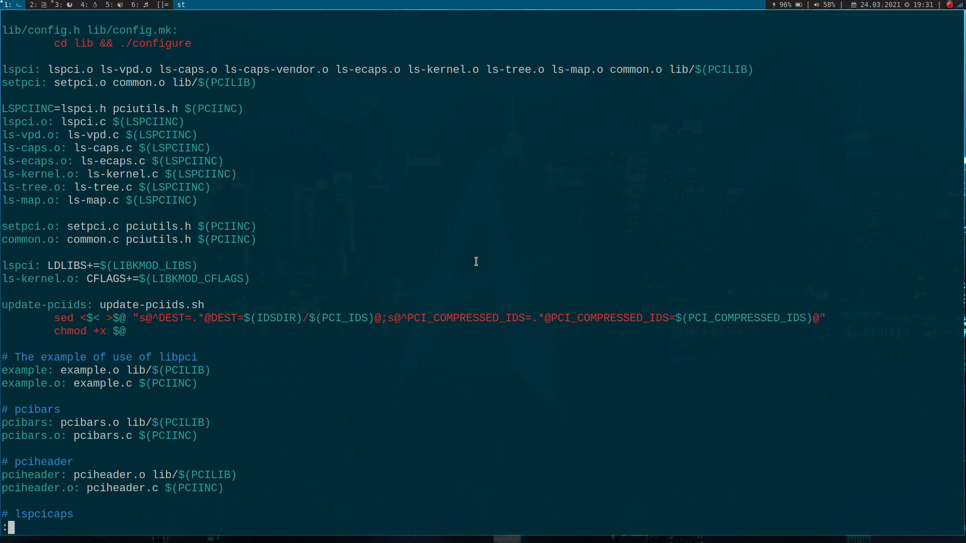
text(wq)
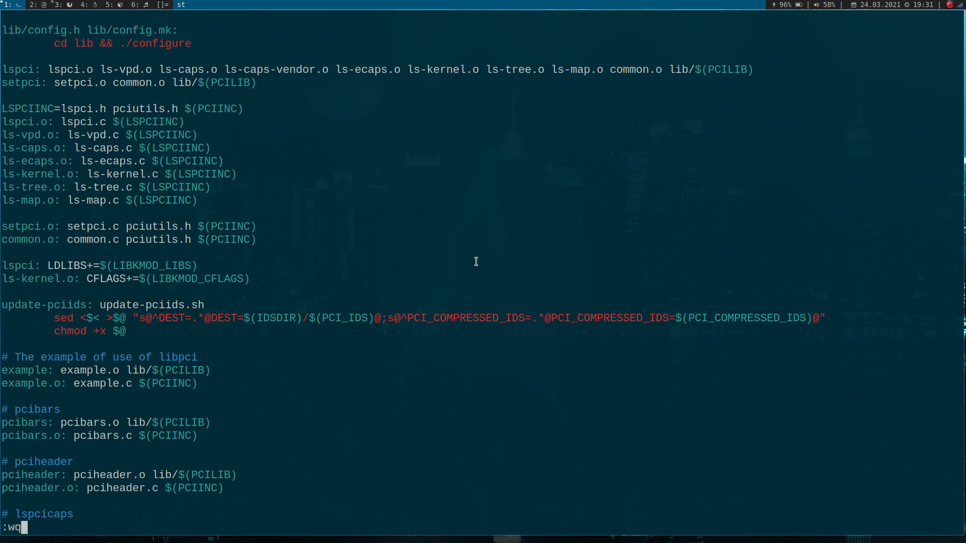
key(Return)
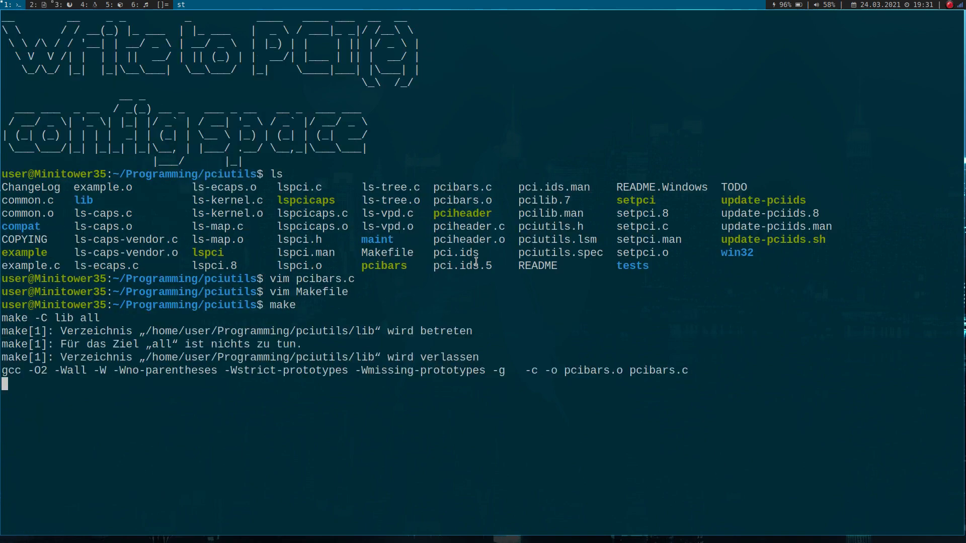
text(s)
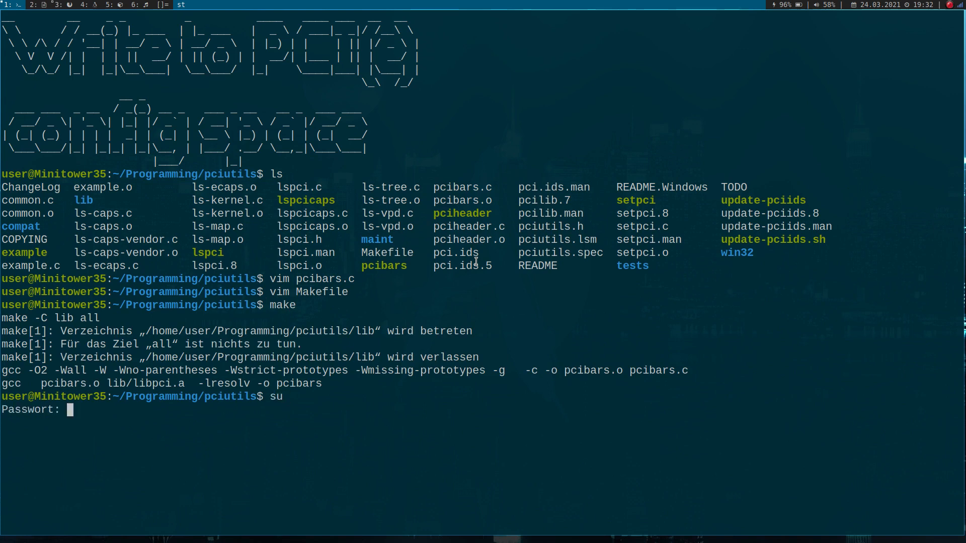
As root, run lspci to list the machine's PCI devices.
text(lspci)
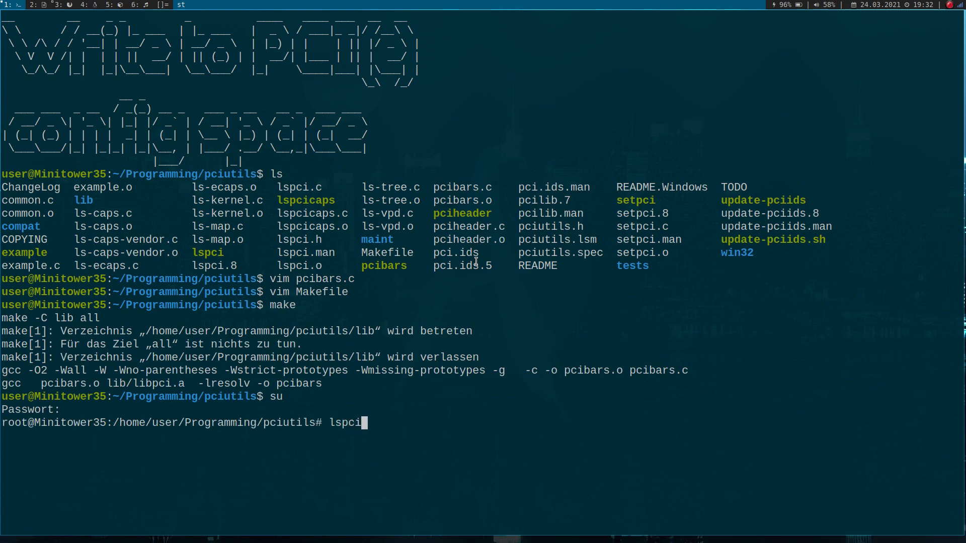
key(Return)
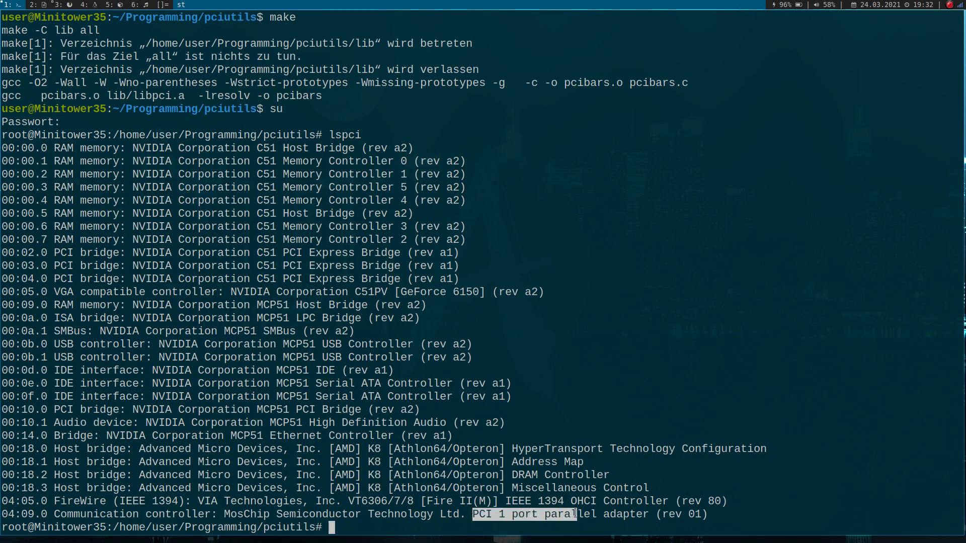
Run ./pcibars 4 9 0 as root, printing the MosChip adapter's six IO BARs.
text(./pci)
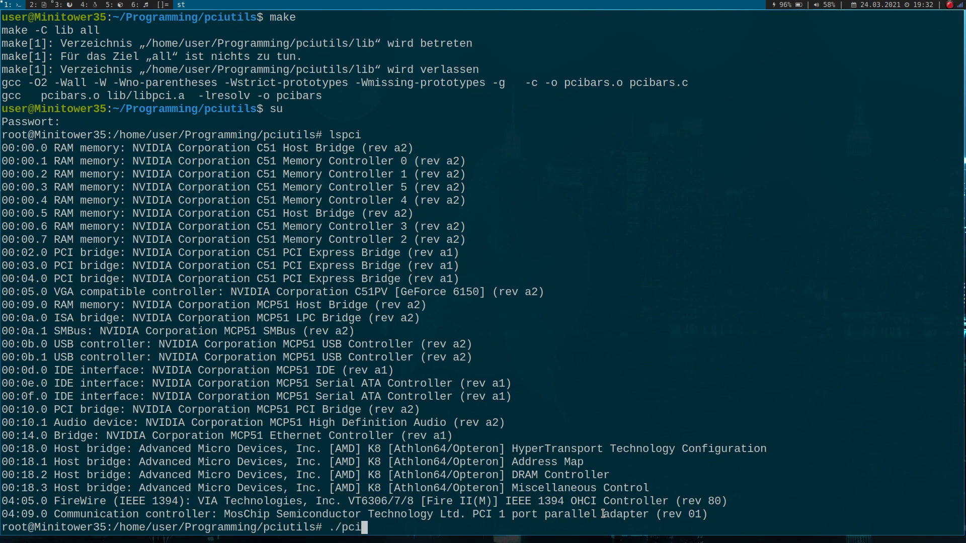
text(bars)
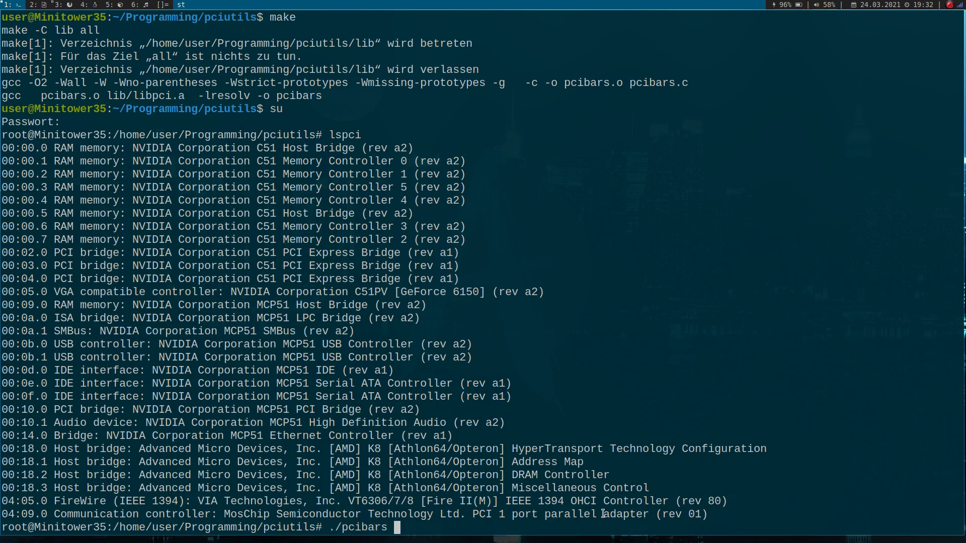
text(4)
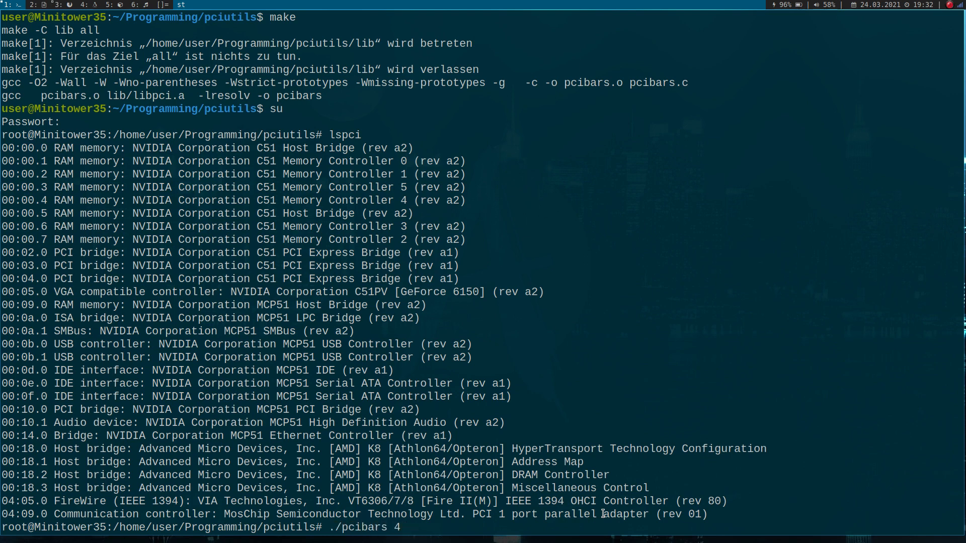
text(9 0)
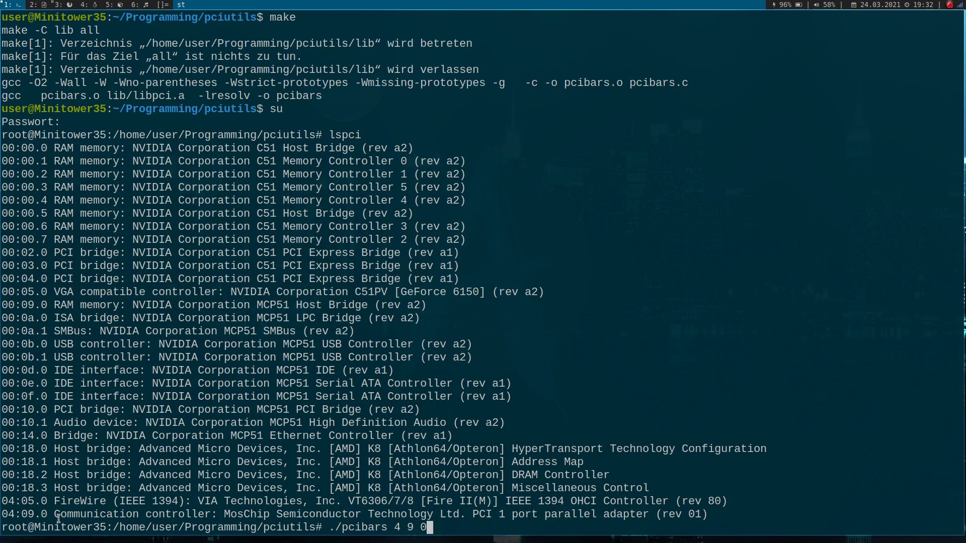
key(Return)
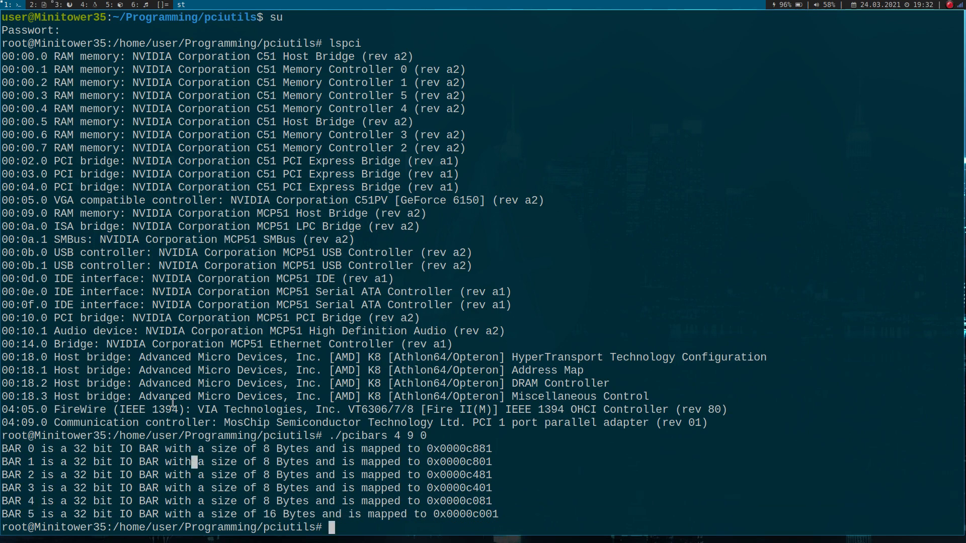
mouse_move(379, 412)
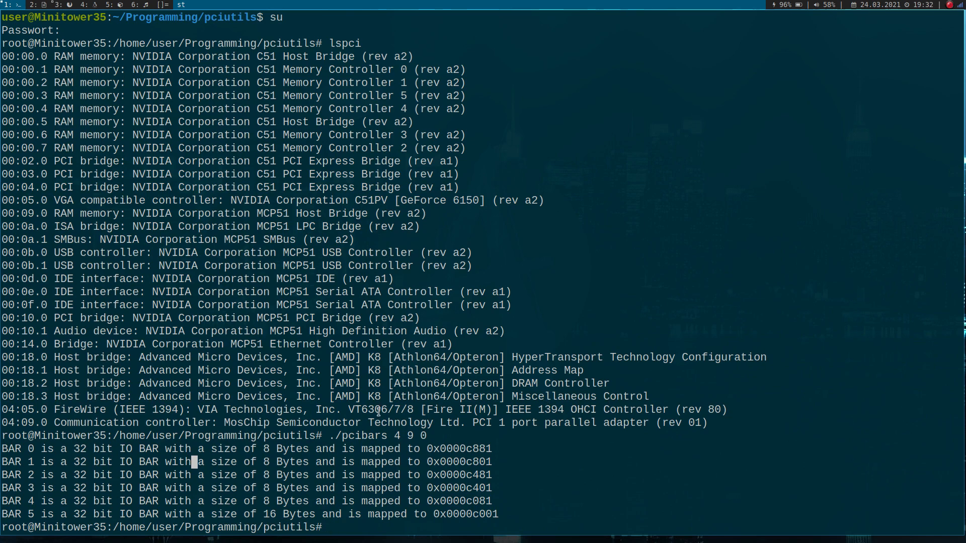
Run ./pcibars for the audio device 04:05.0 and the VGA controller 00:05.0, printing their BARs.
text(./pcibars 4 5 0)
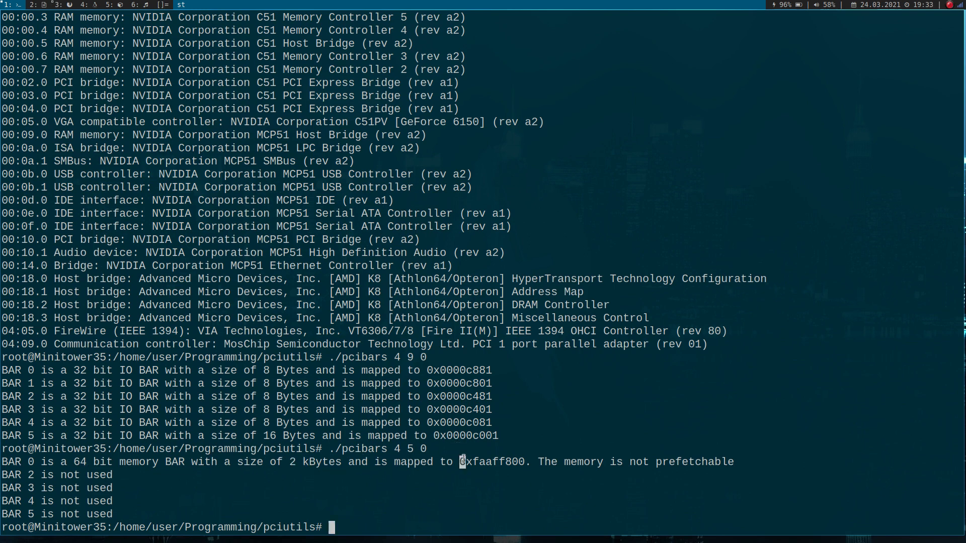
mouse_move(645, 466)
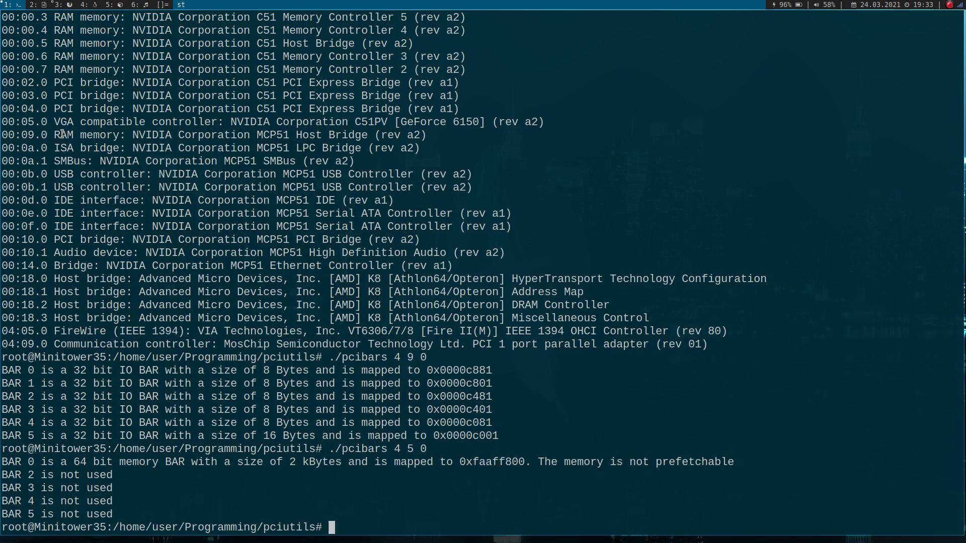
double_click(68, 121)
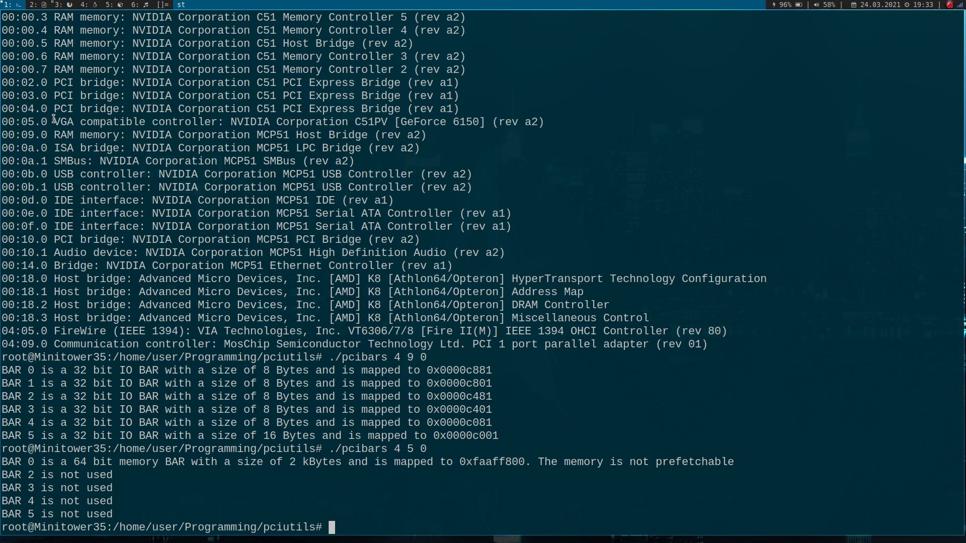
text(./pcibars 0)
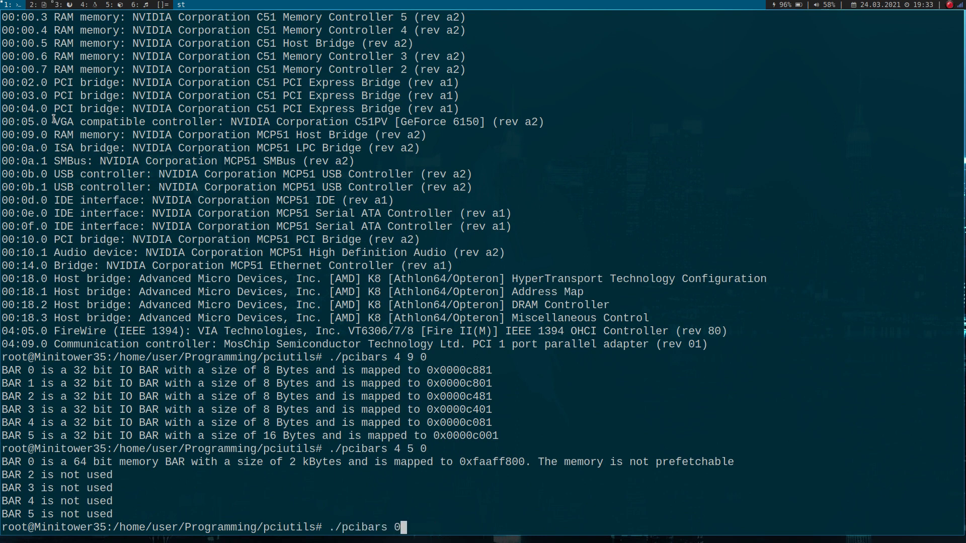
key(Return)
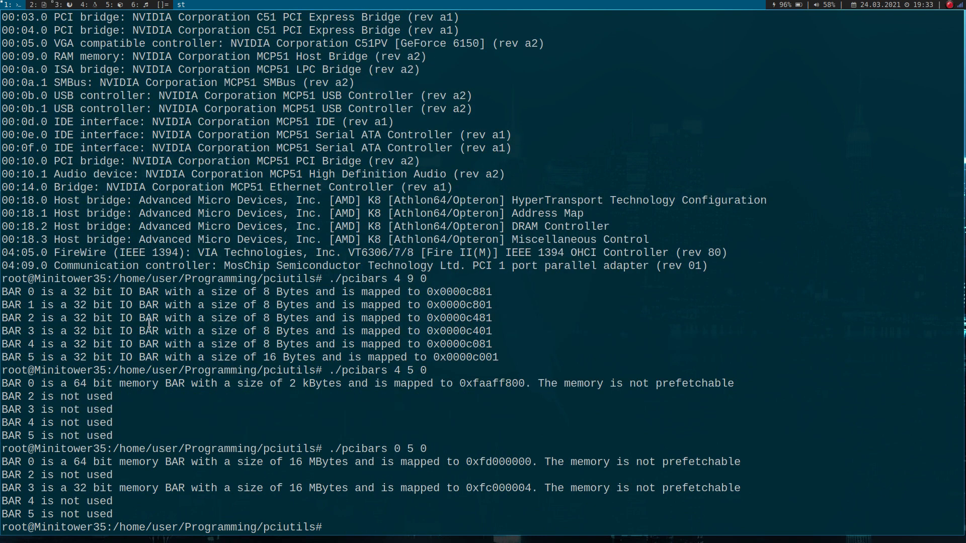